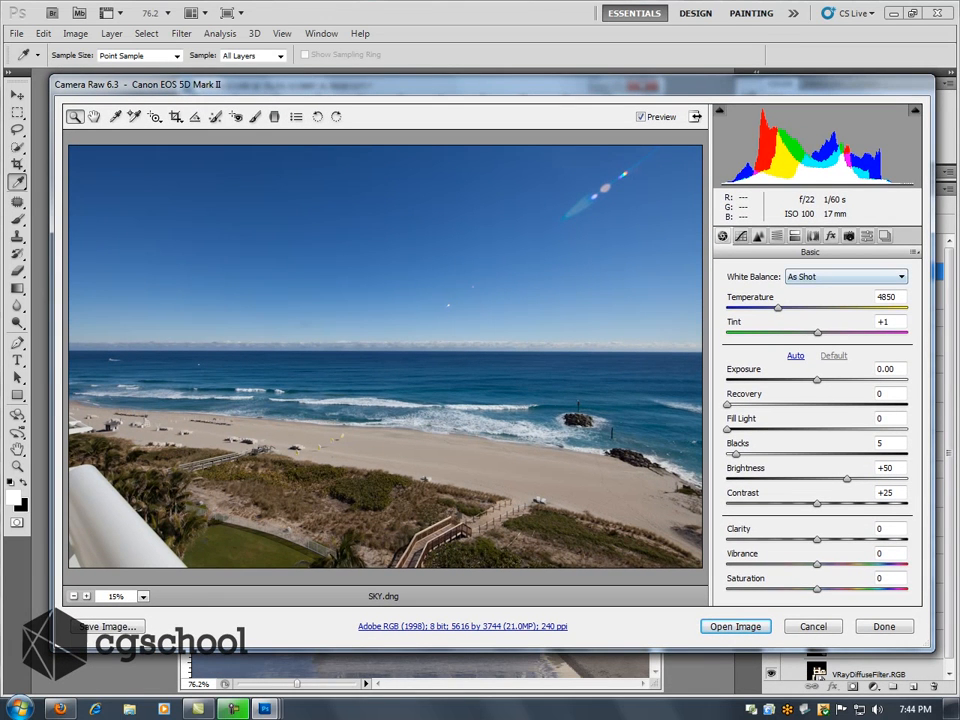
Try the Auto white balance preset, then return to As Shot.
click(843, 276)
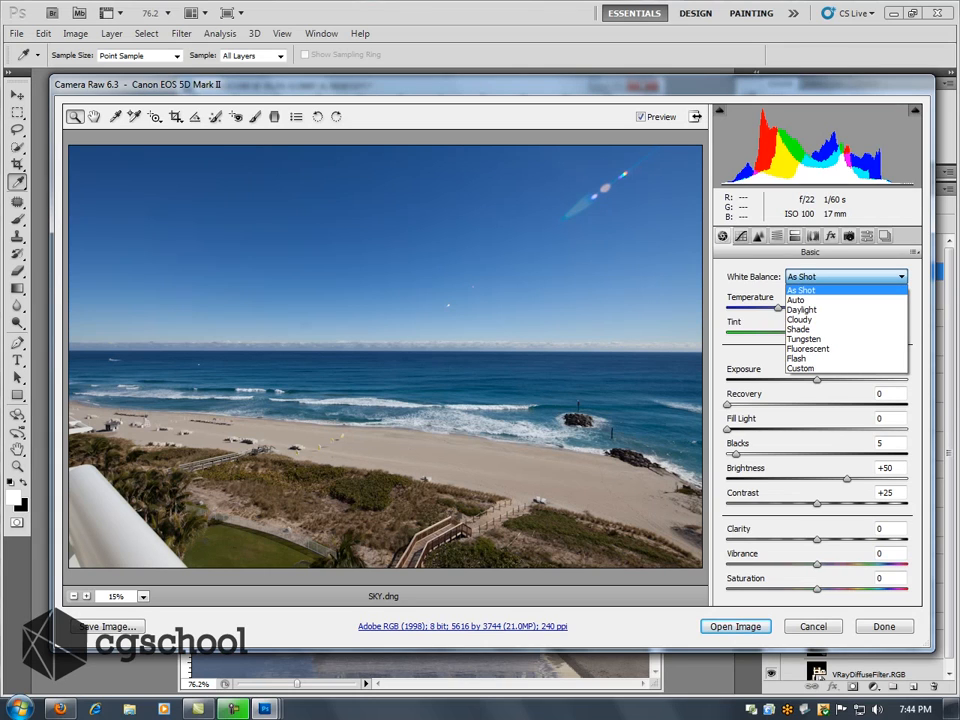
click(801, 290)
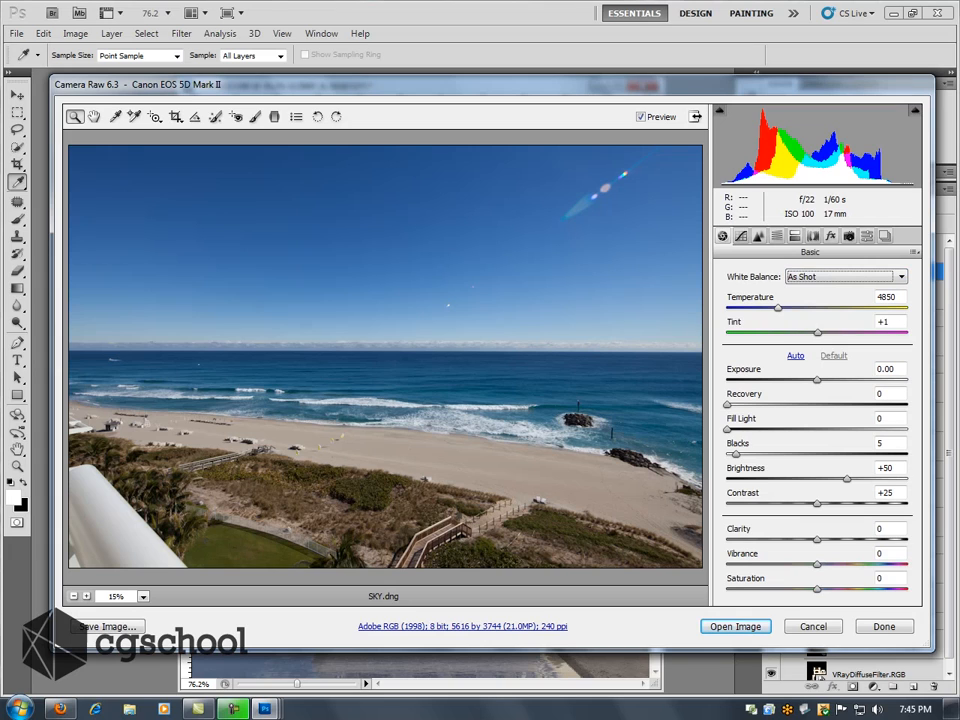
mouse_move(135, 117)
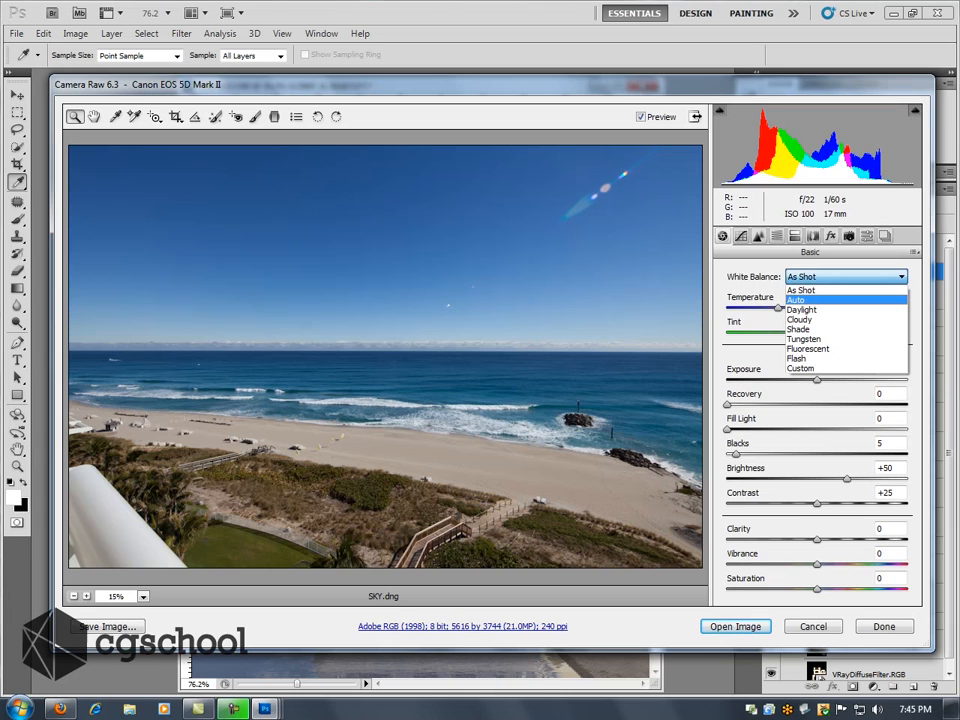
click(796, 299)
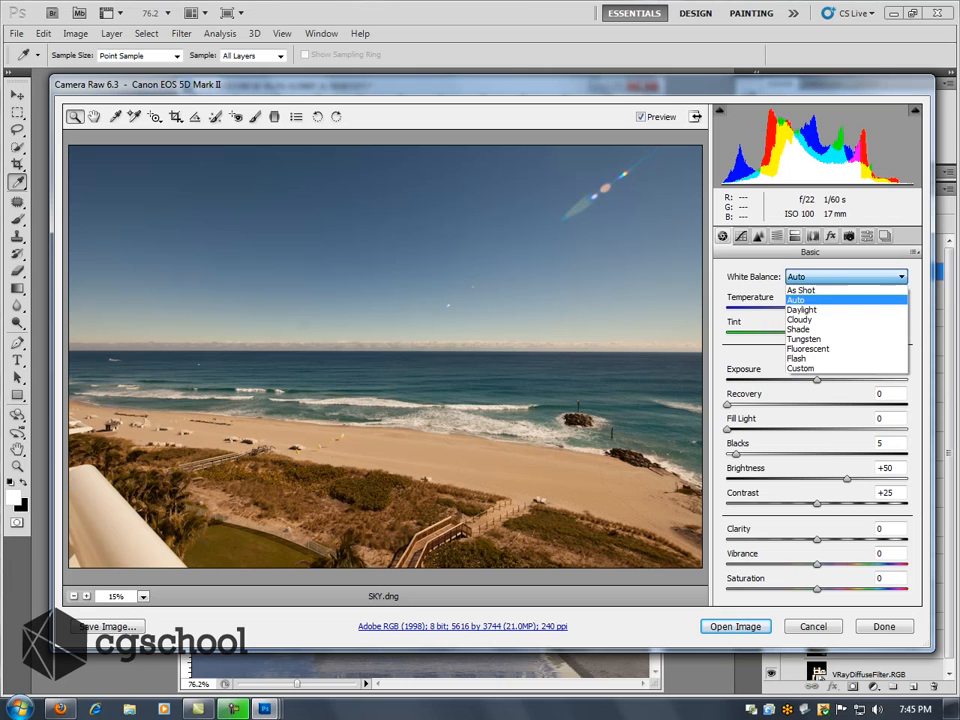
click(801, 290)
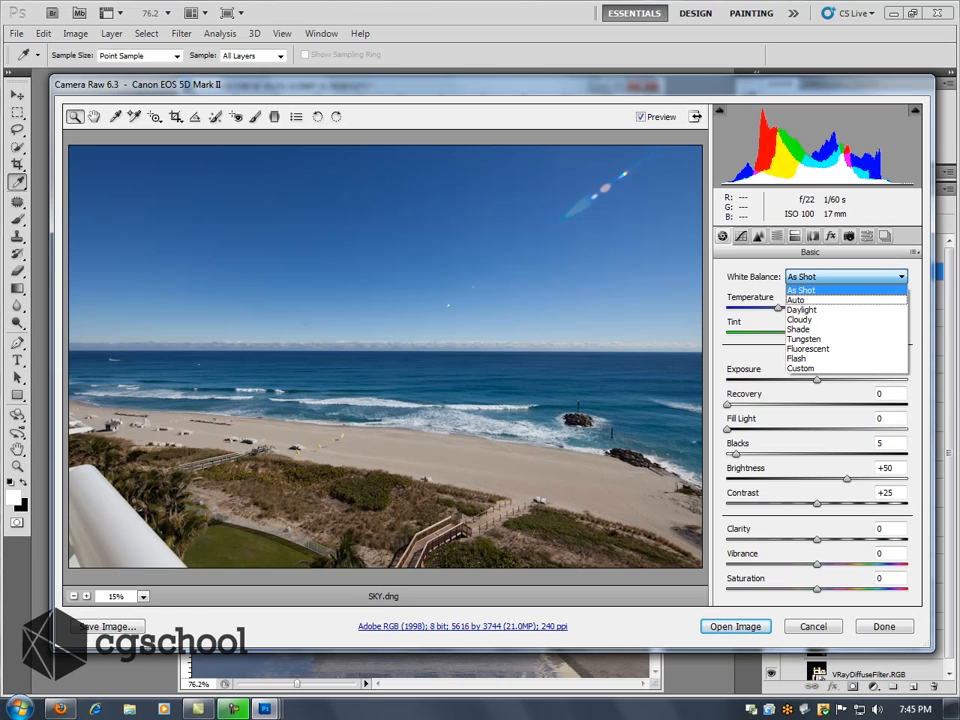
click(796, 299)
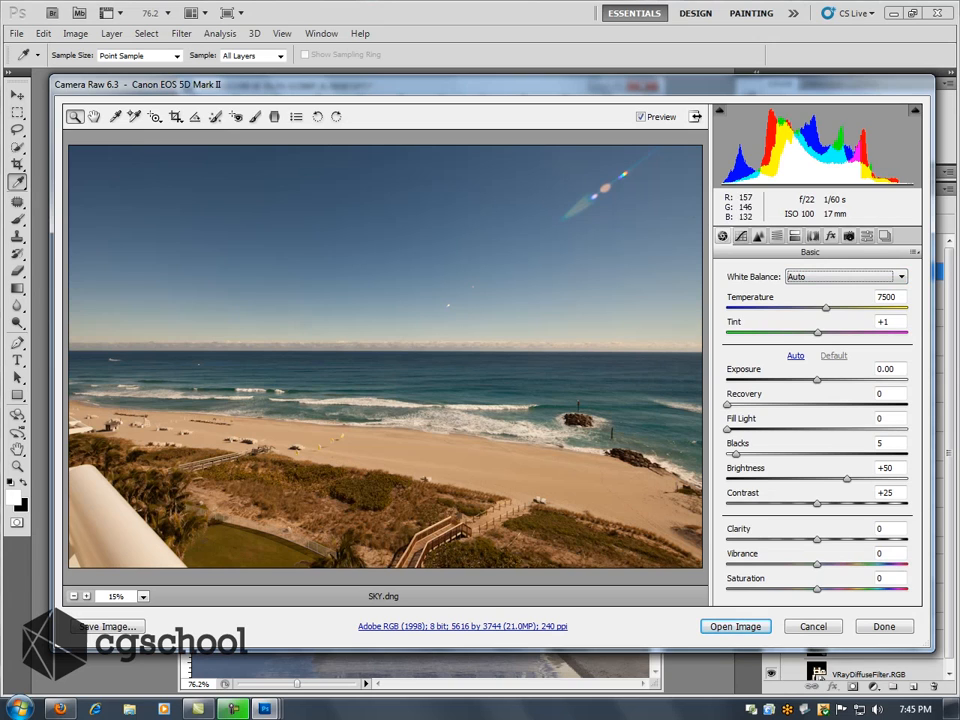
click(844, 276)
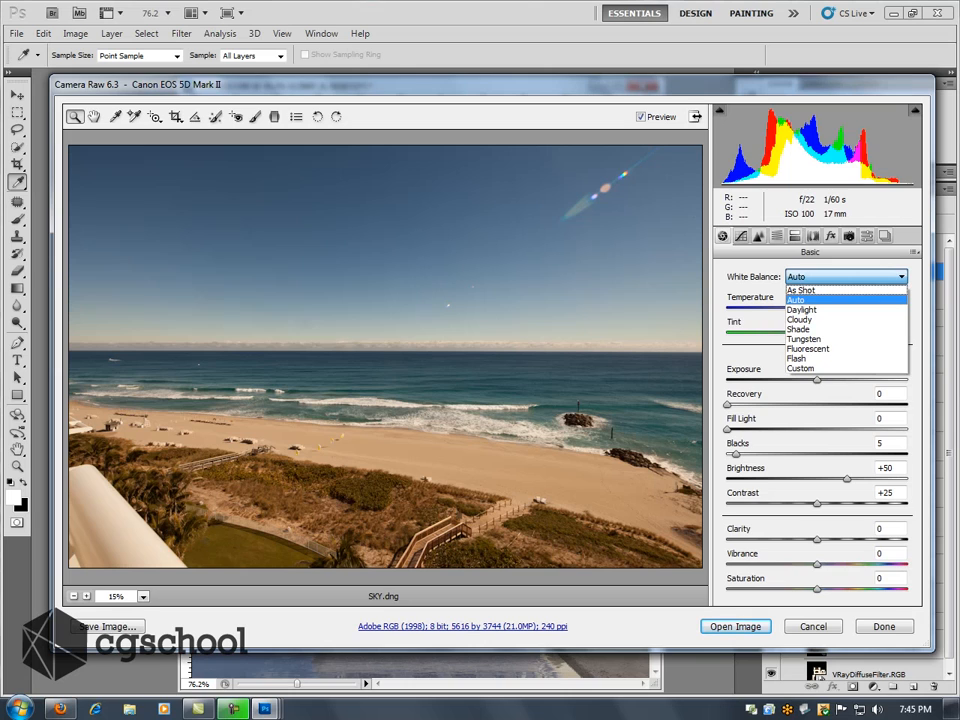
click(801, 289)
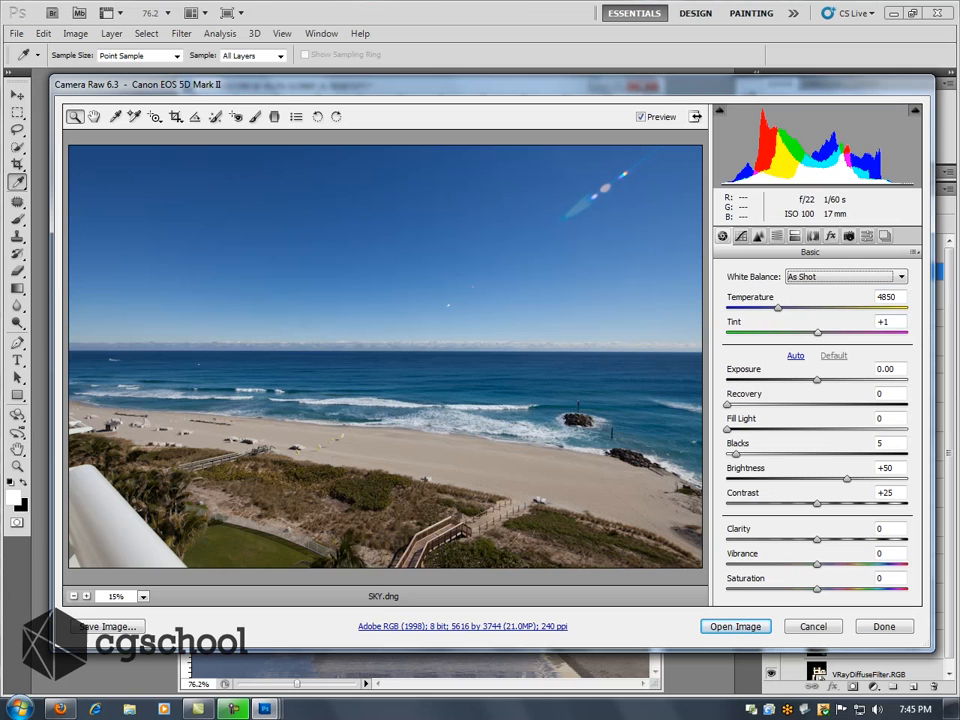
Apply Auto tone, reset to Default, and drag Exposure up to +1.00.
text(16)
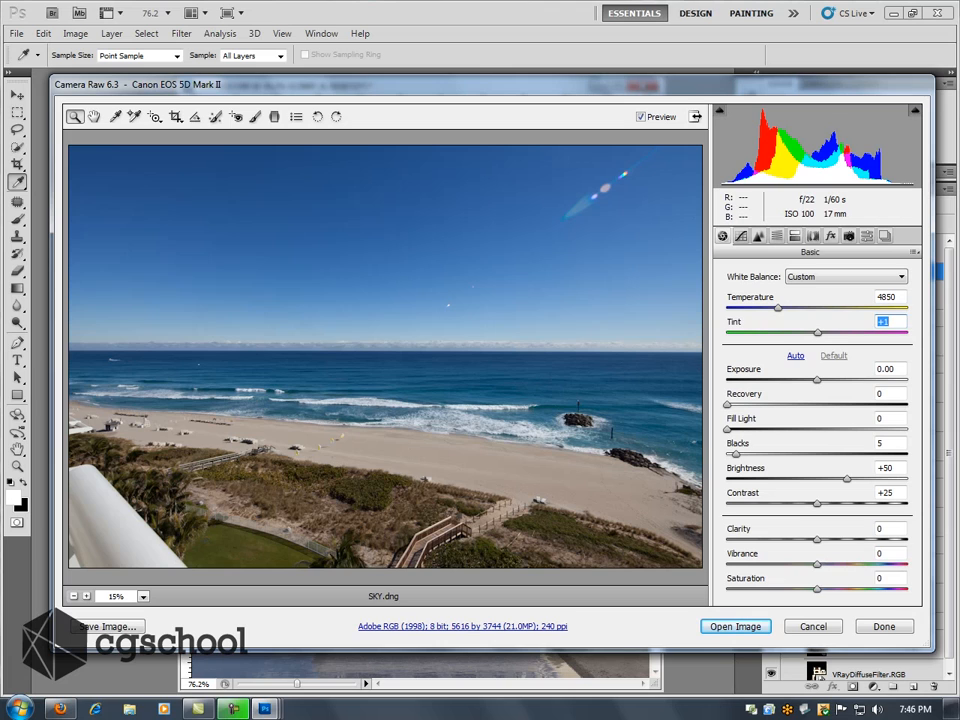
click(795, 355)
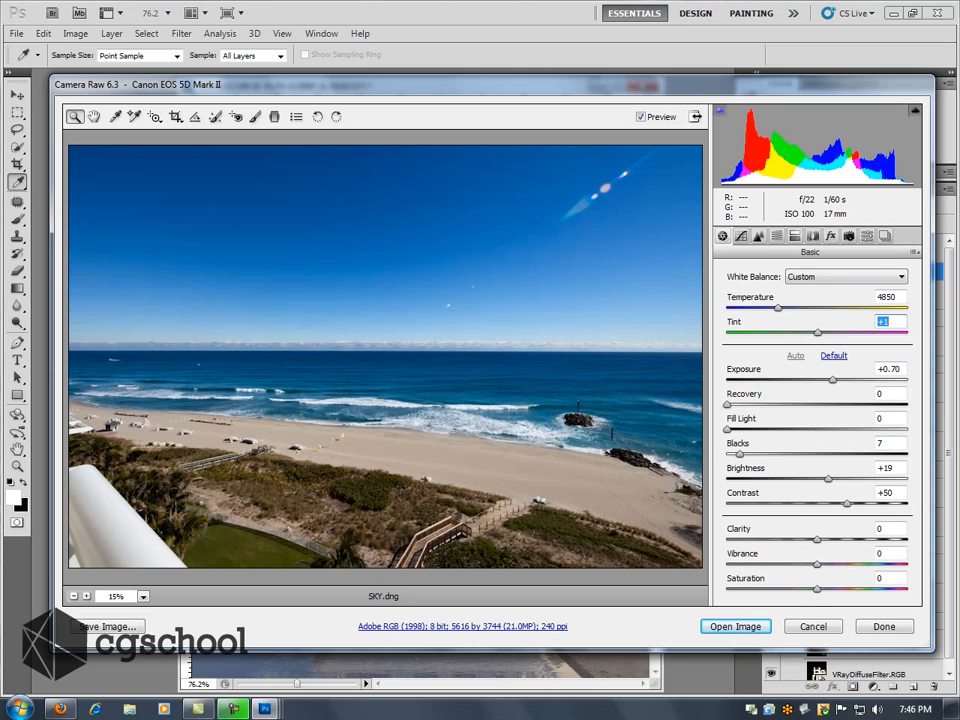
click(833, 355)
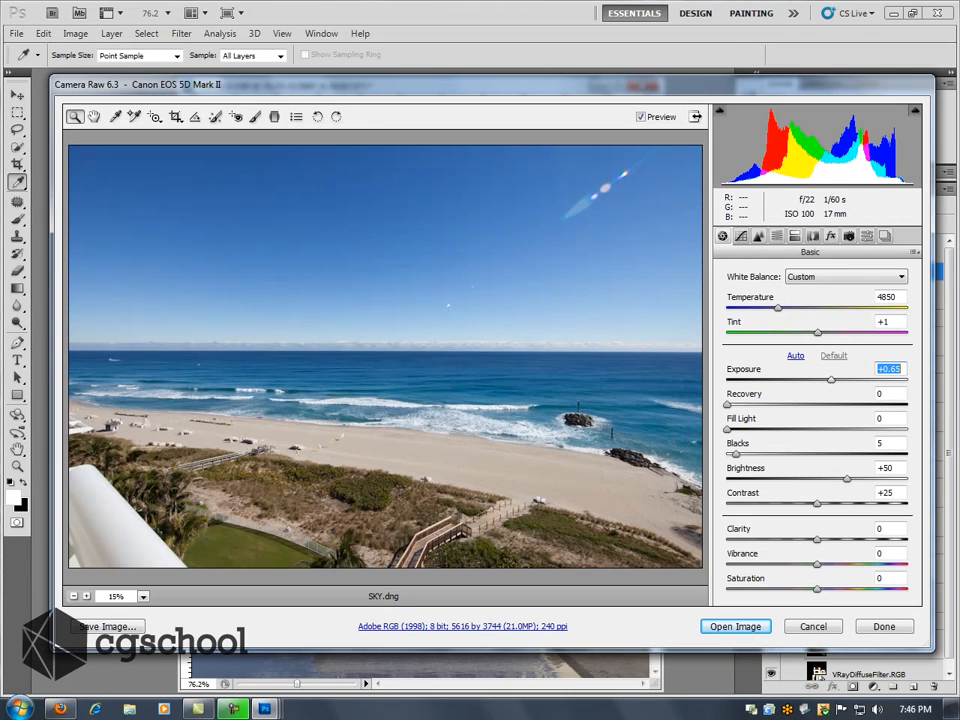
drag(832, 380, 836, 380)
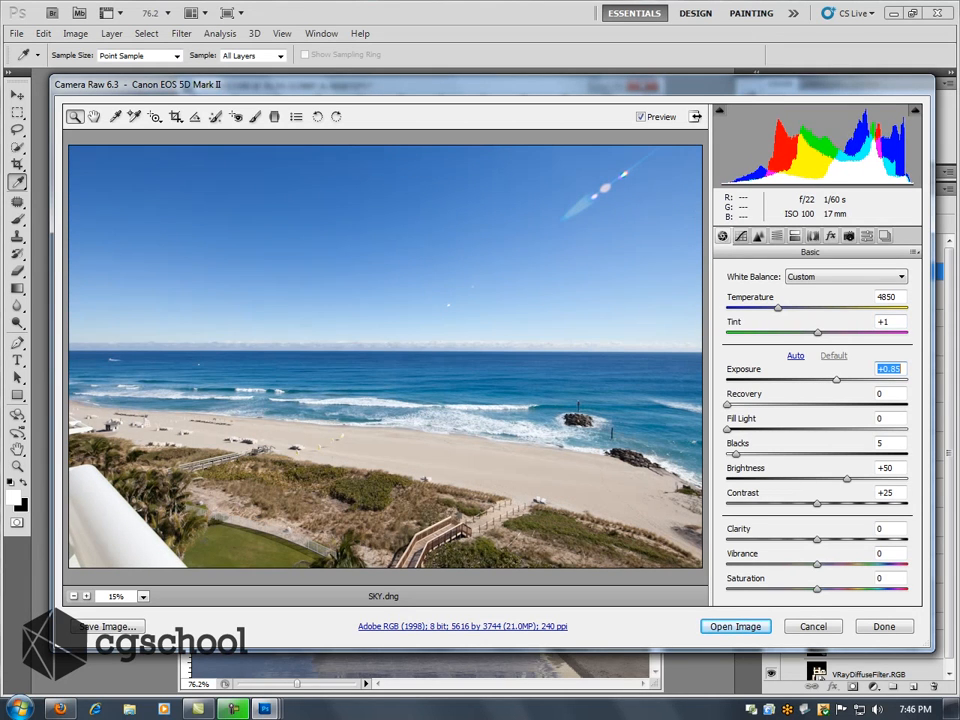
drag(836, 380, 845, 380)
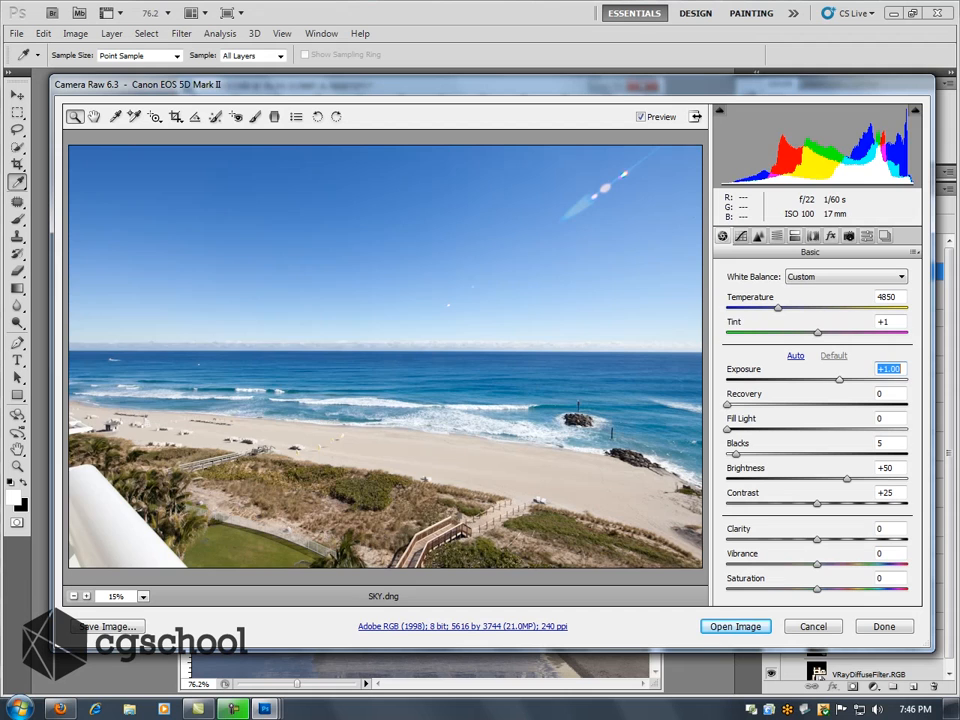
drag(845, 380, 797, 380)
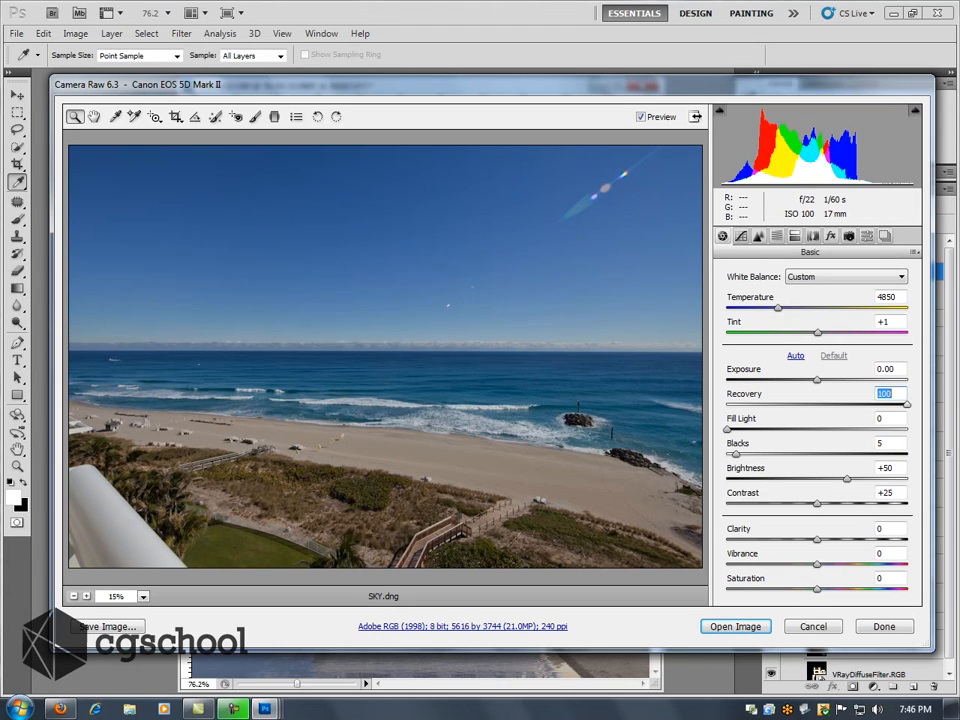
Push Exposure to +1.05 and Recovery to 100, then reset tones to Default.
text(0)
click(890, 369)
text(+0.95)
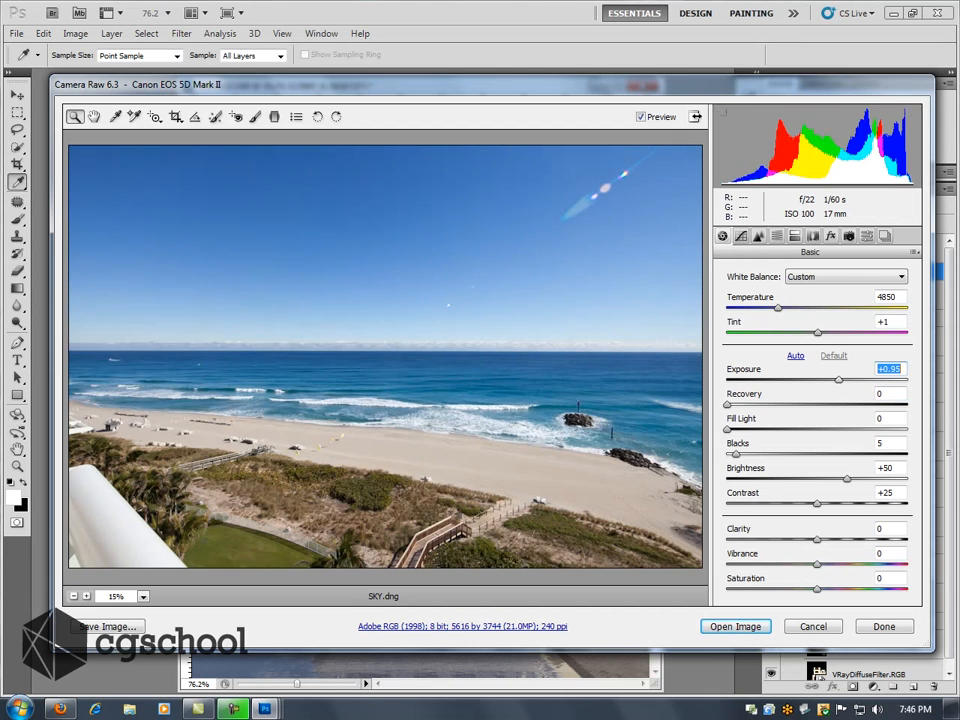
drag(839, 380, 843, 380)
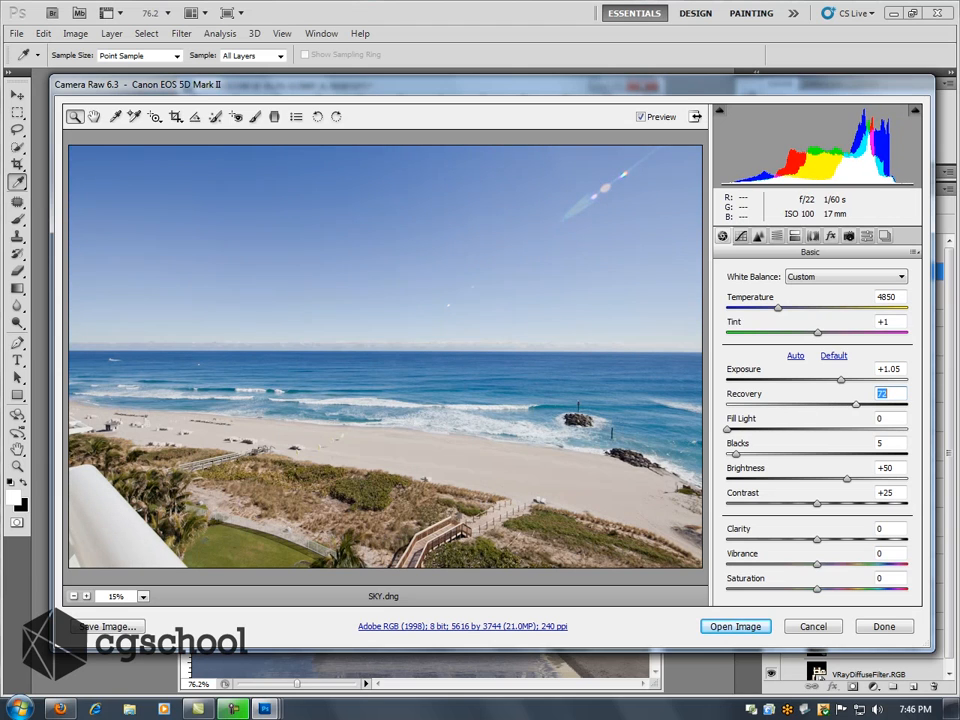
drag(856, 405, 908, 405)
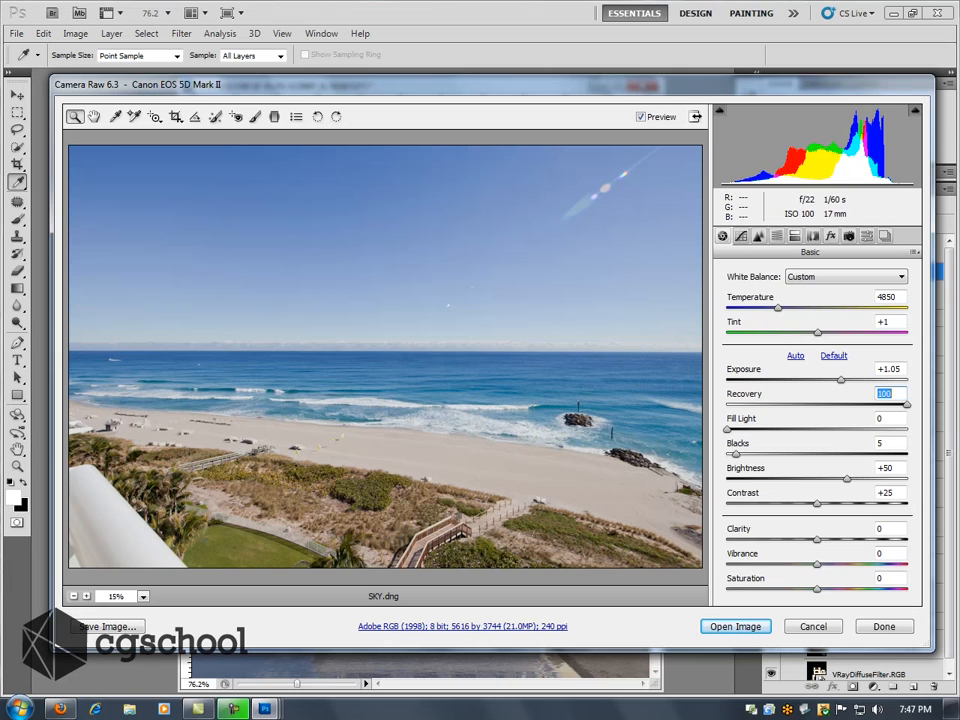
click(833, 355)
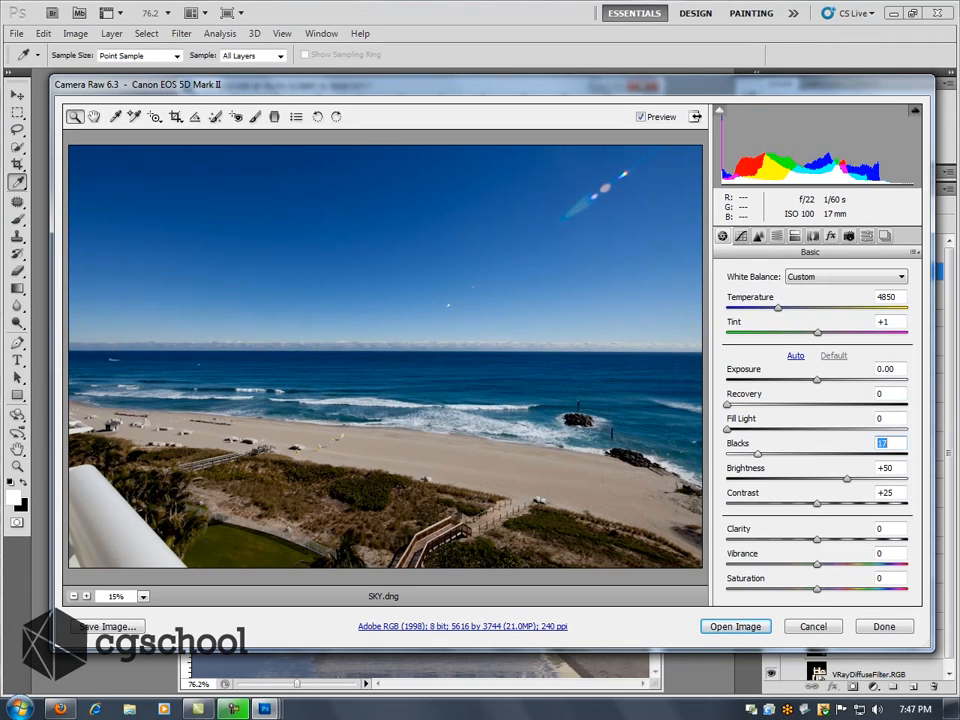
Test the Blacks slider by dragging it up to add blacks.
drag(758, 453, 780, 453)
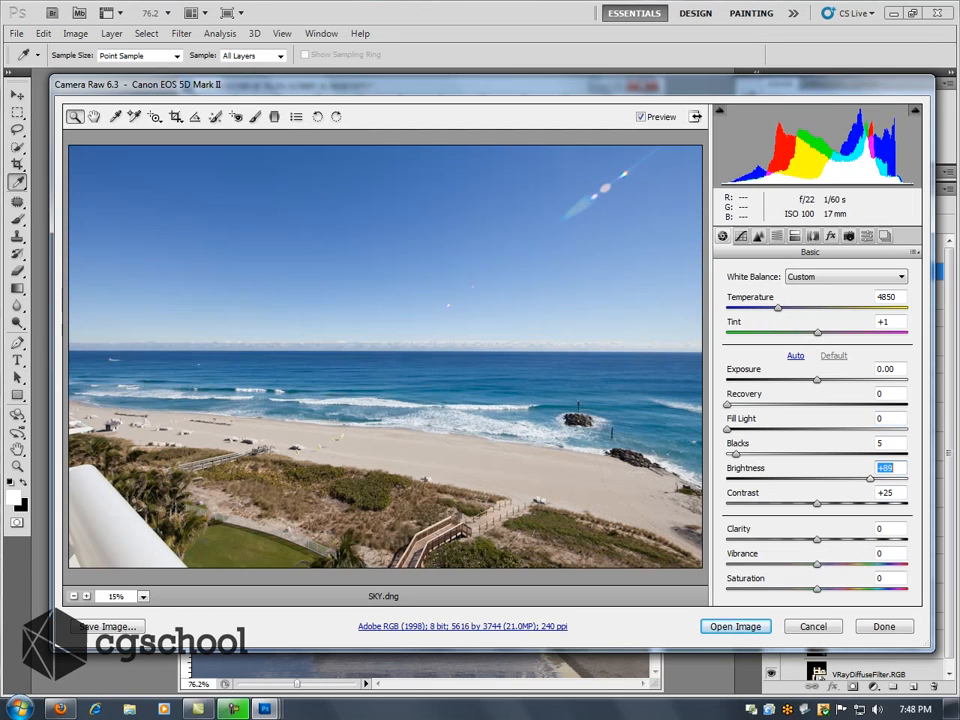
Drag Brightness back to +50 and type Vibrance values +21, then +32.
drag(868, 480, 872, 480)
text(+50)
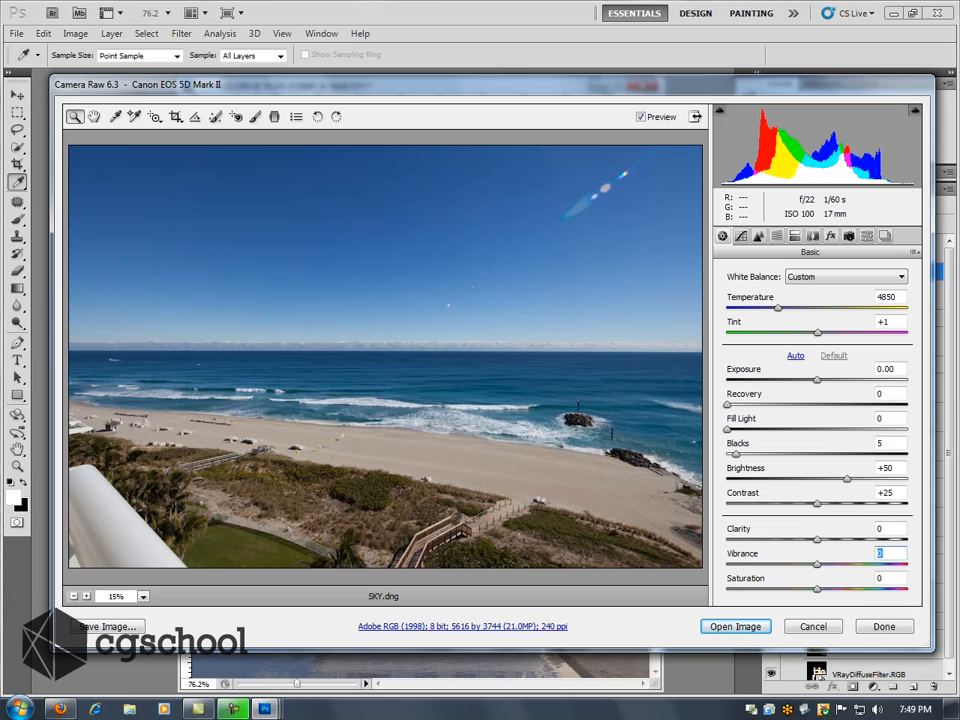
text(+21)
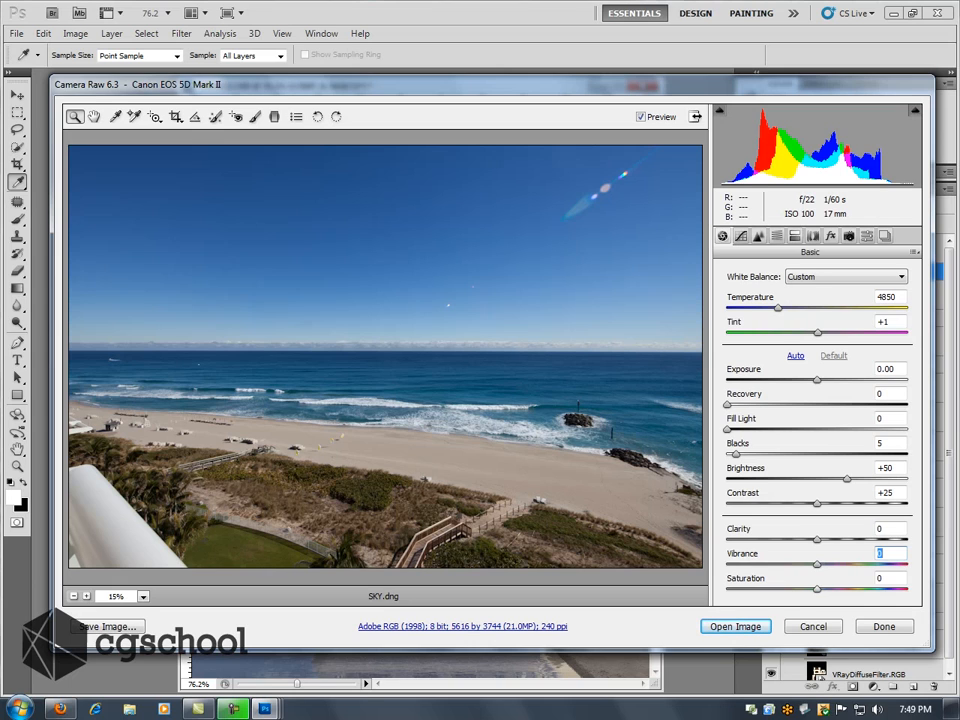
text(+32)
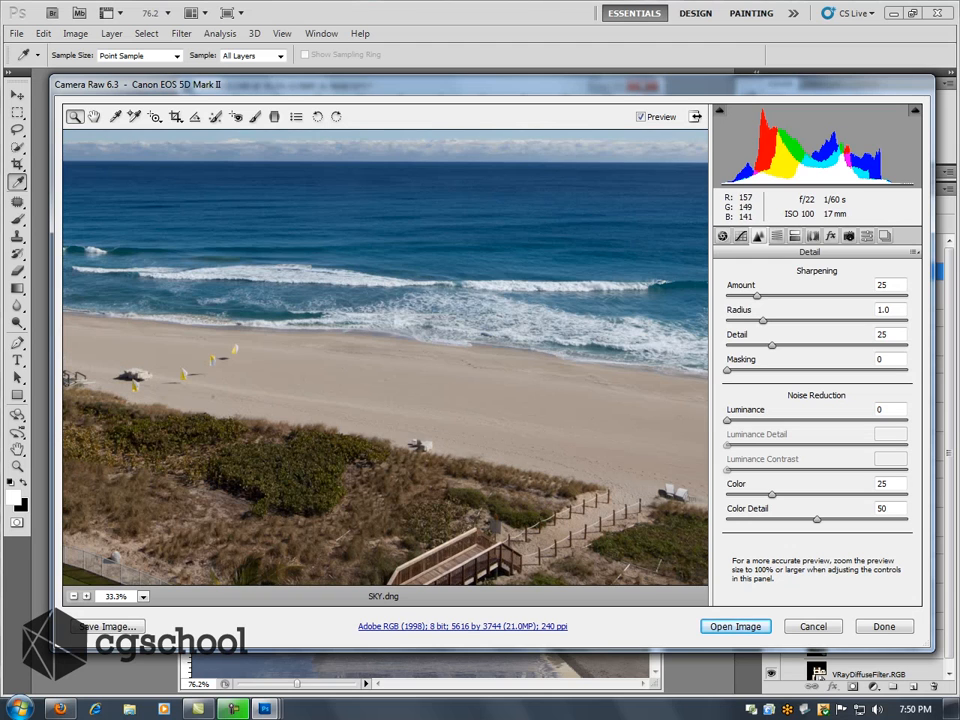
Zoom the preview to 100% and select the Luminance noise reduction field.
click(143, 596)
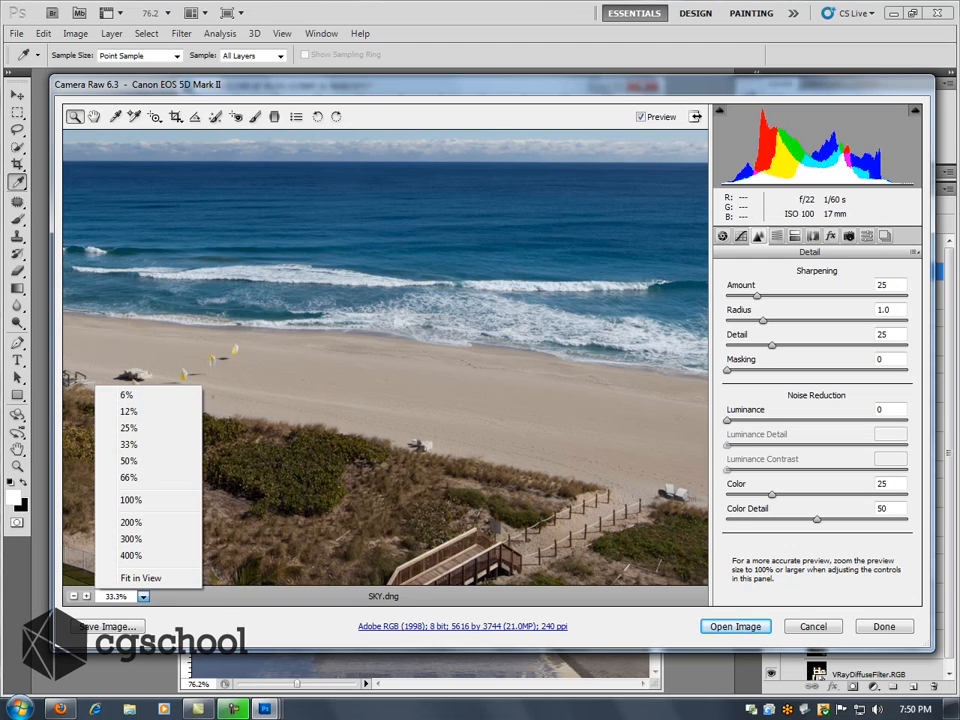
click(131, 499)
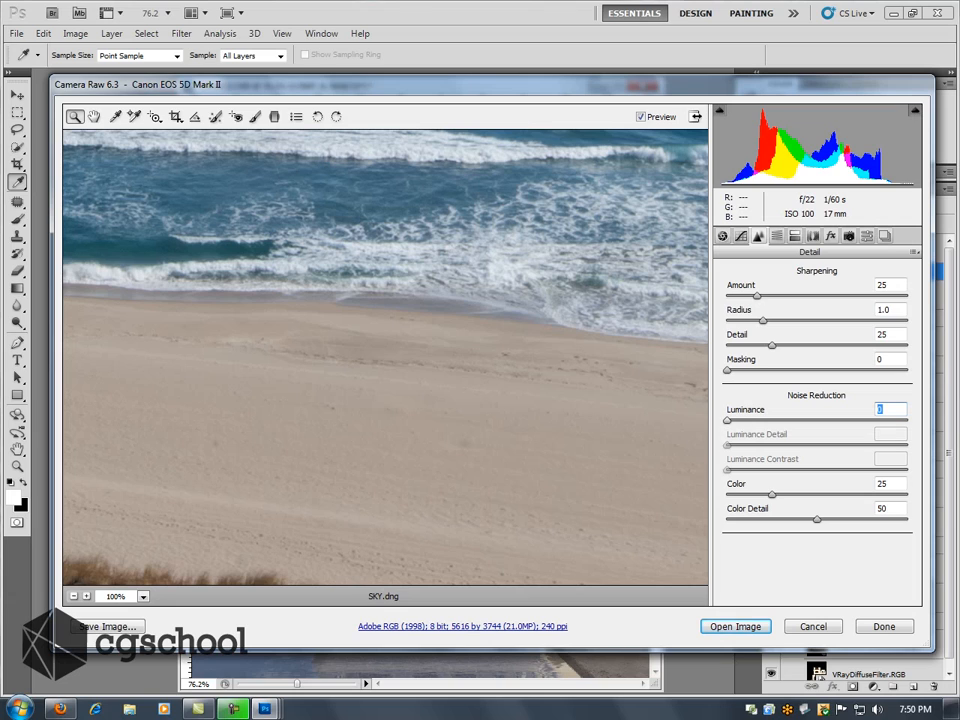
click(775, 236)
text(-20)
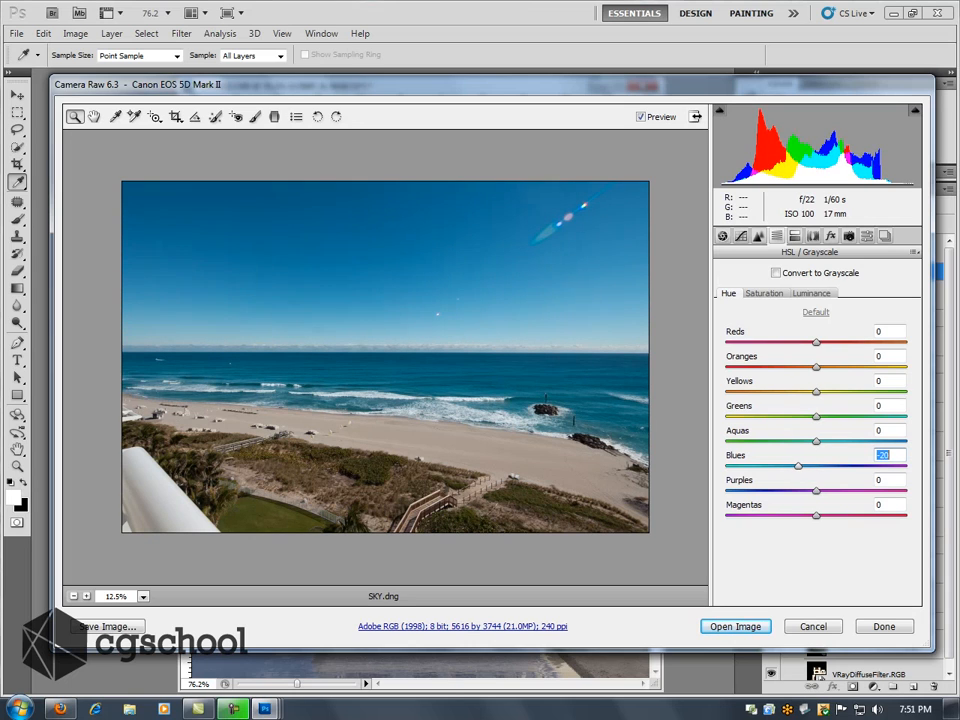
Shift the Blues hue, then desaturate Blues and return saturation to 0.
drag(798, 466, 800, 466)
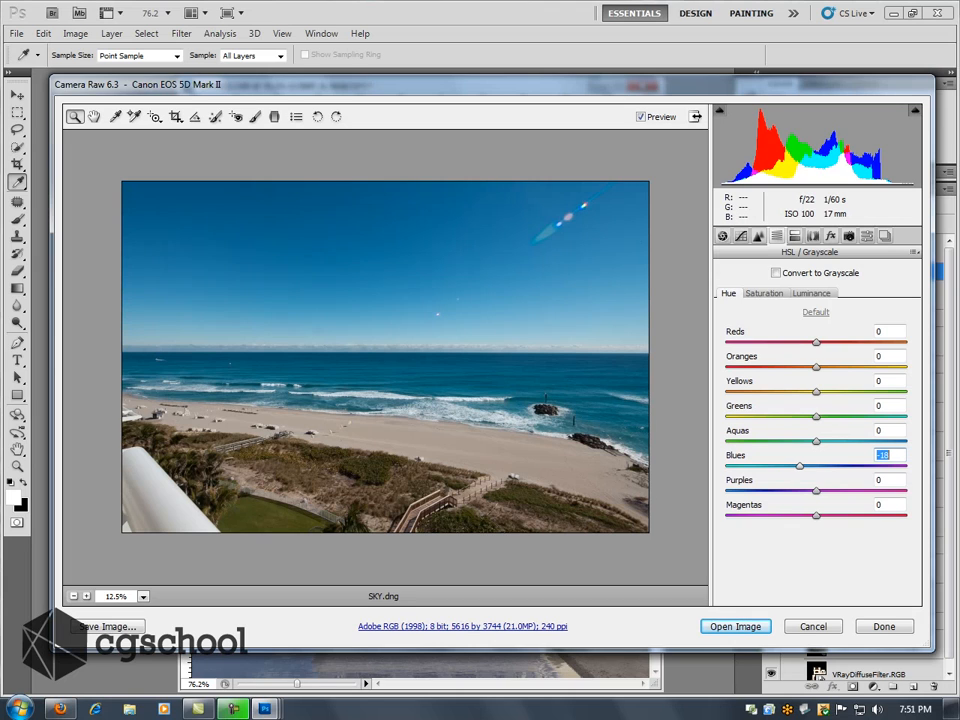
drag(799, 466, 782, 466)
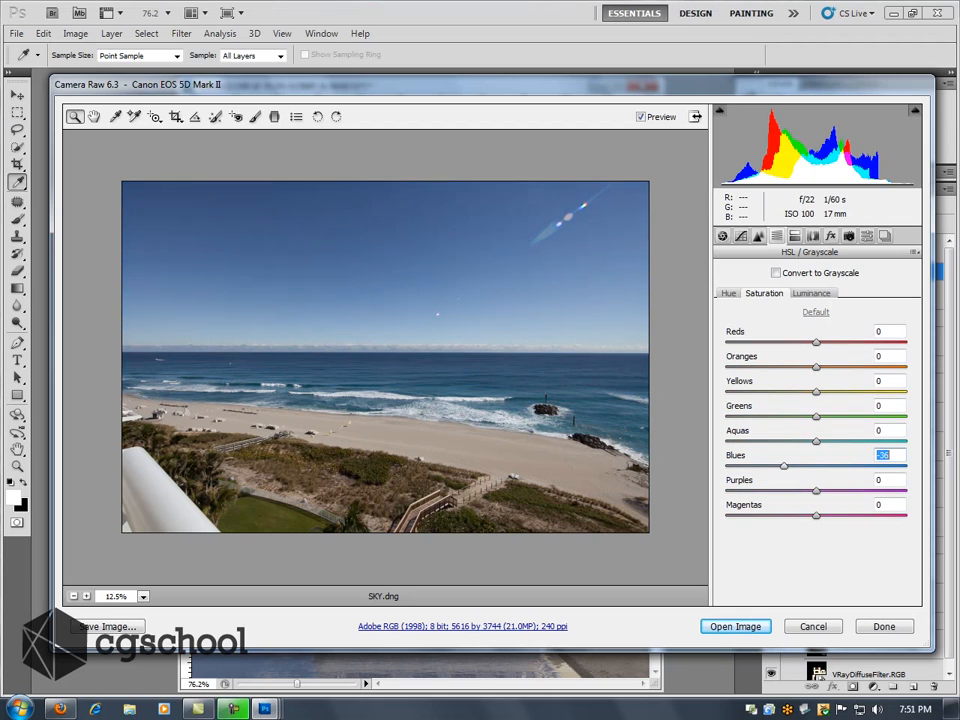
drag(784, 466, 781, 466)
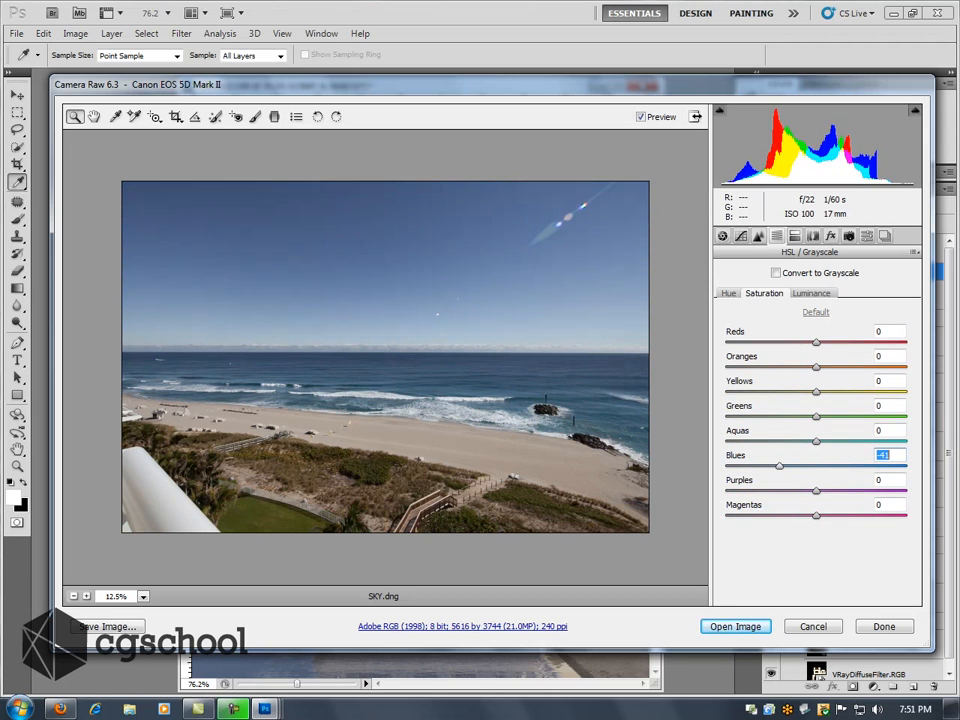
drag(778, 467, 782, 467)
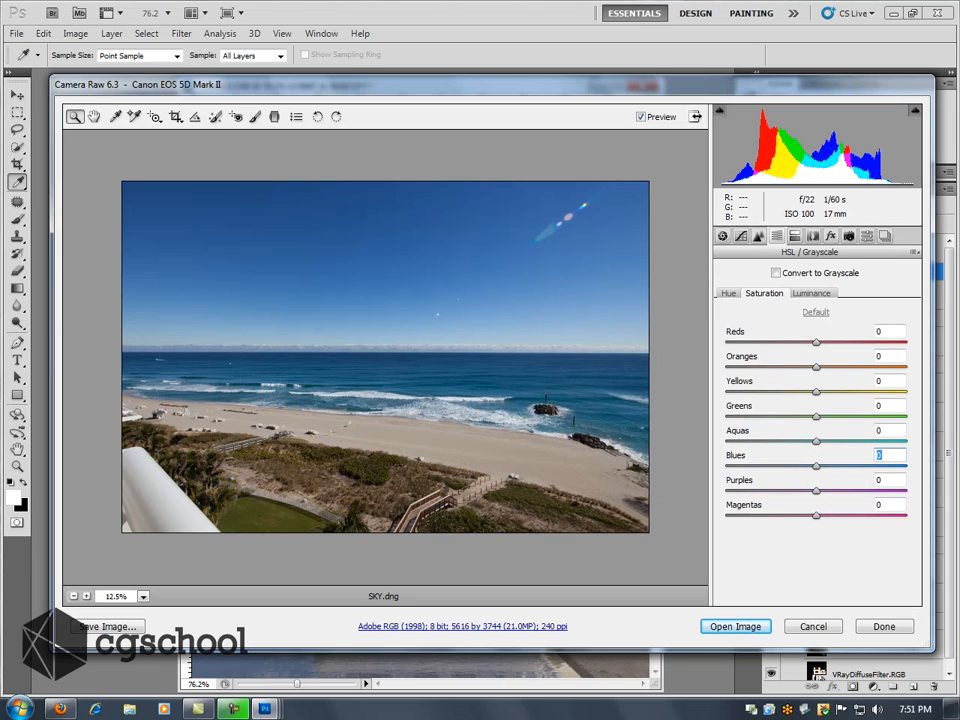
On the HSL Luminance tab, raise the Blues luminance to about +43.
click(811, 293)
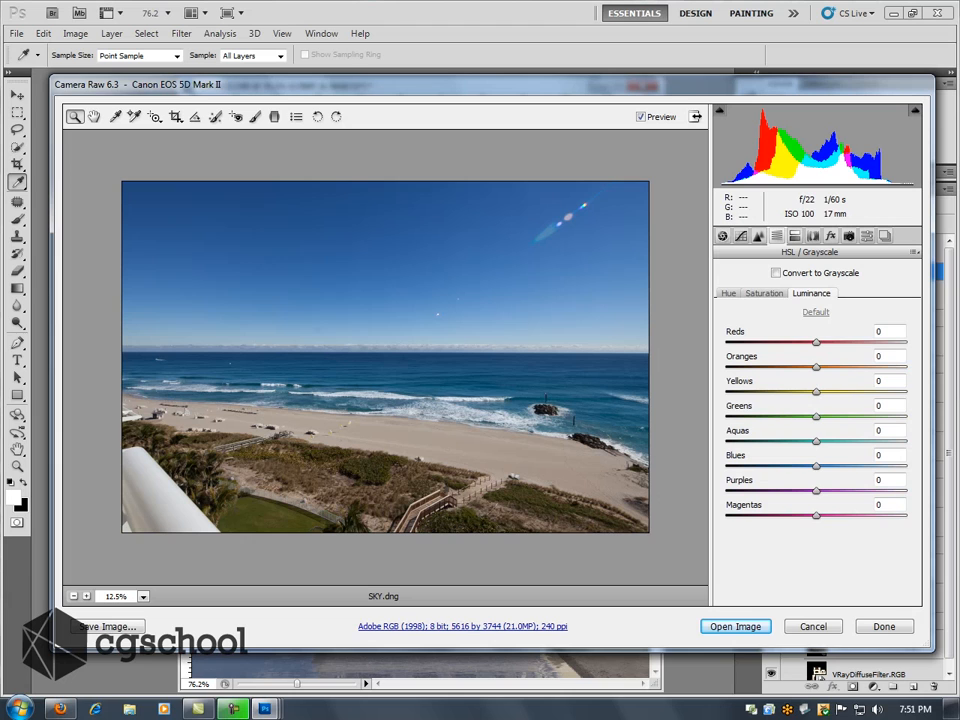
drag(816, 467, 855, 467)
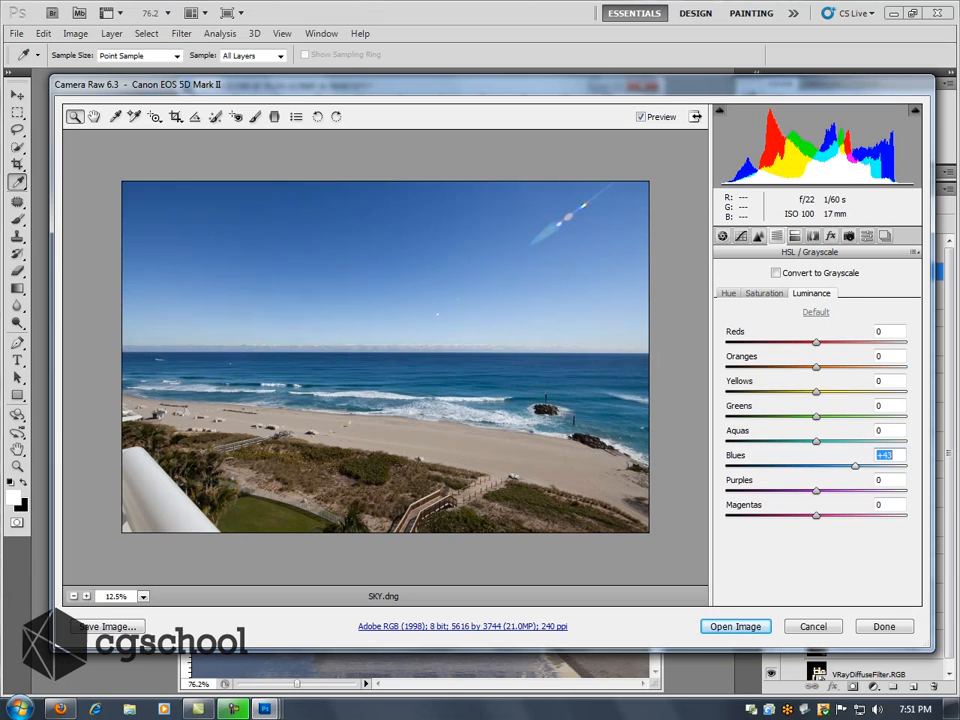
drag(855, 467, 817, 467)
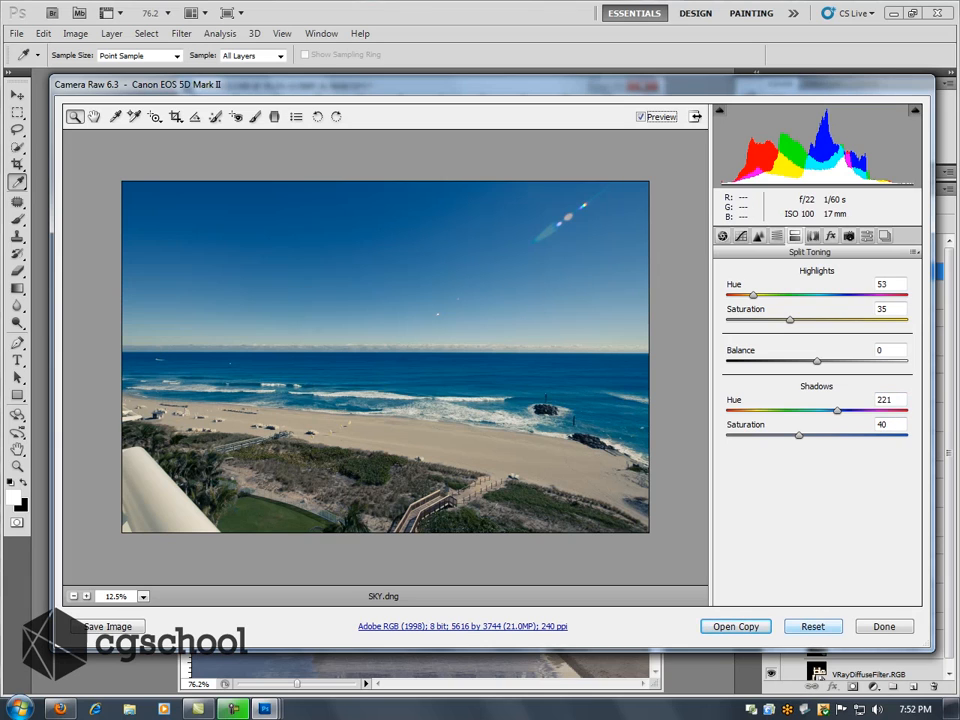
Alt-click Reset to discard all adjustments and restore defaults.
click(812, 626)
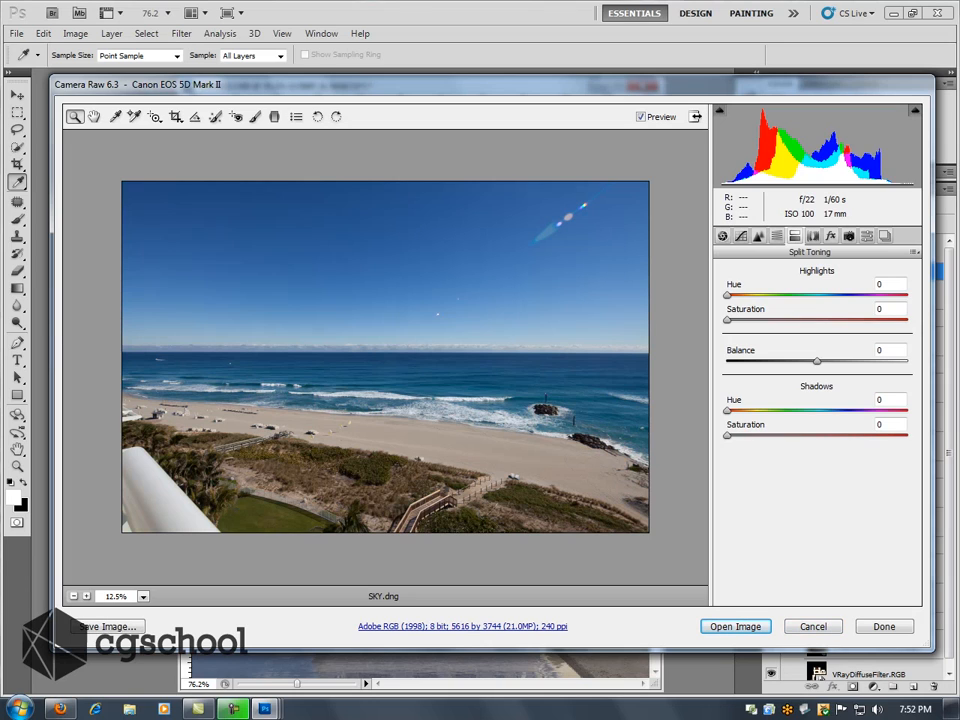
Show the Lens Corrections panel's Manual tab.
click(813, 235)
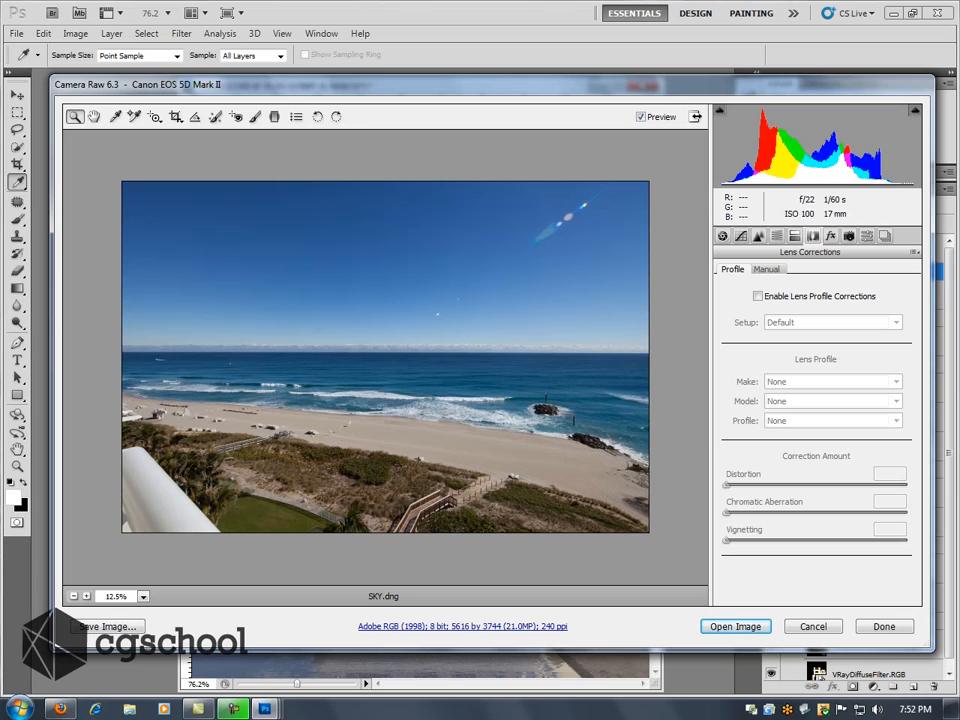
click(766, 269)
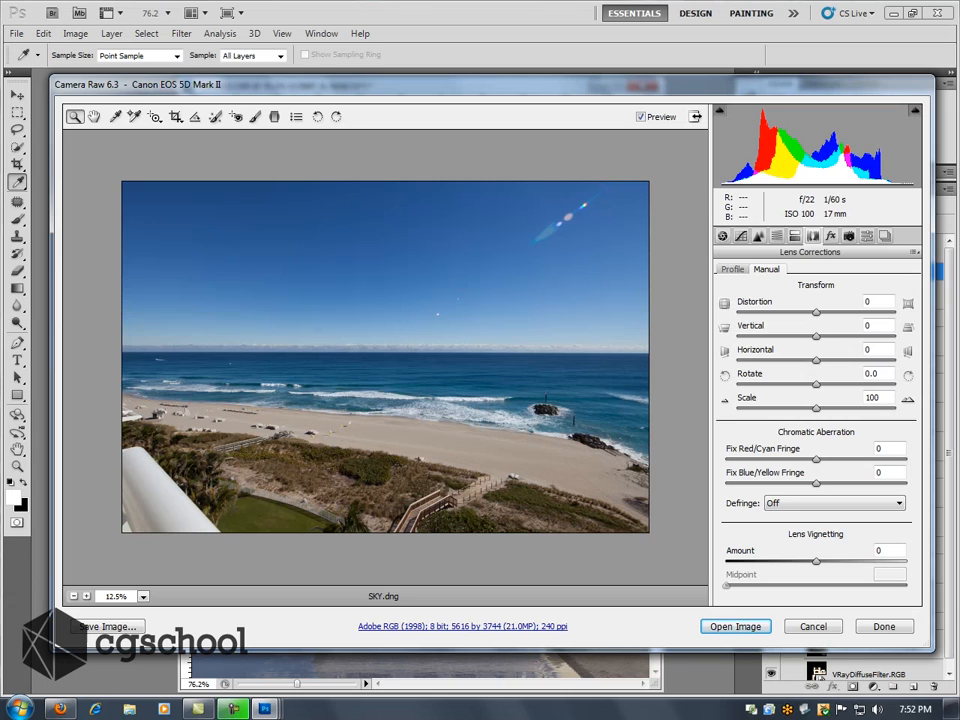
click(732, 268)
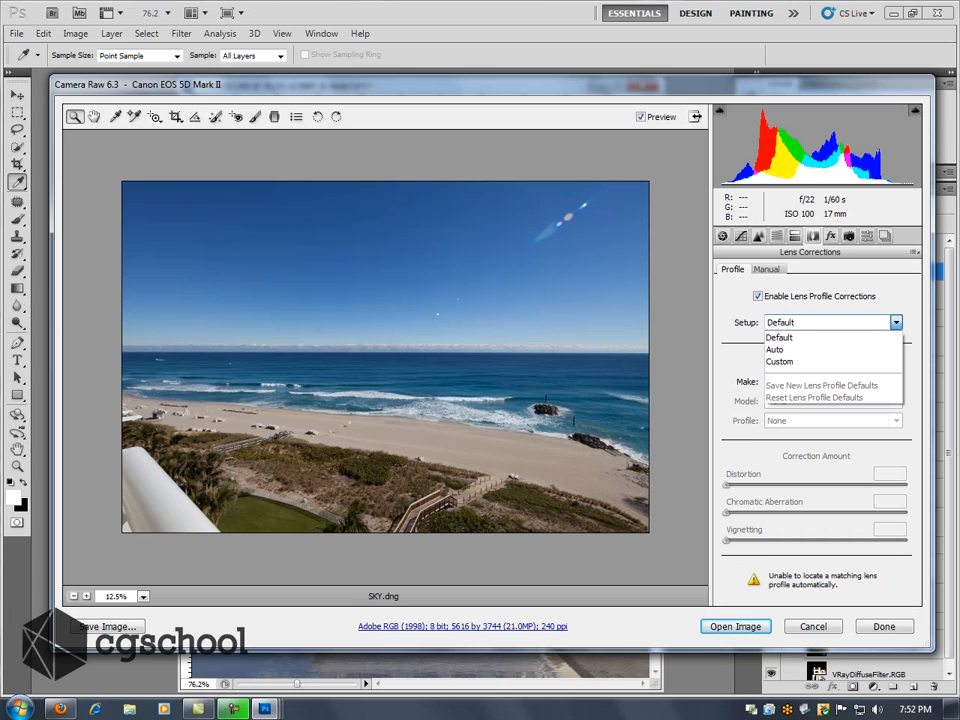
click(757, 295)
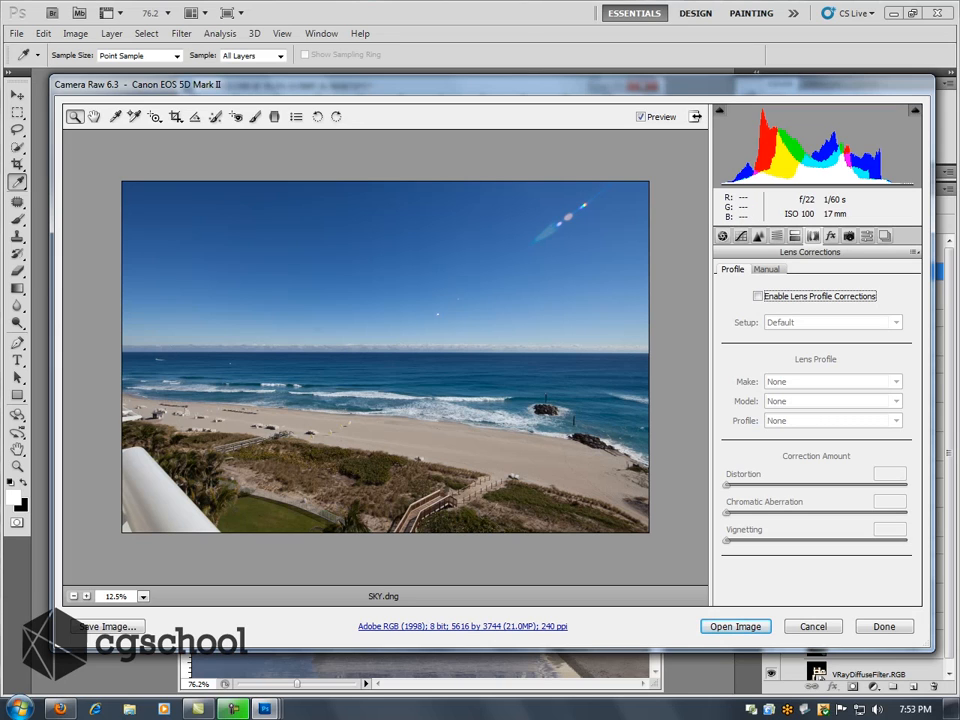
click(766, 268)
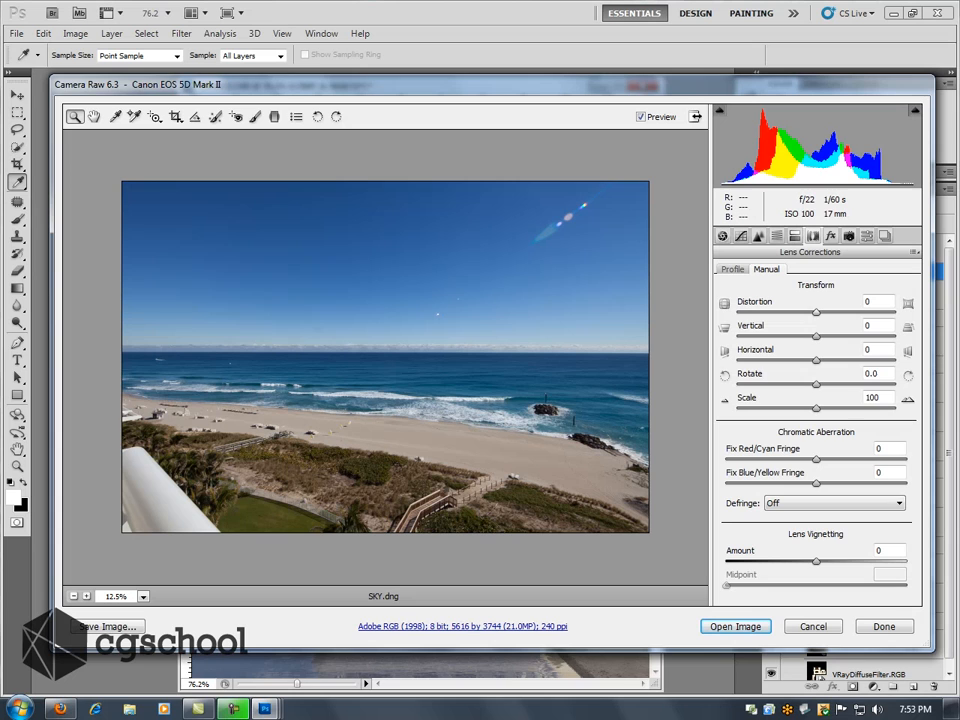
Set horizontal perspective to +1.5 and drag Lens Vignetting Amount to about +63.
click(874, 325)
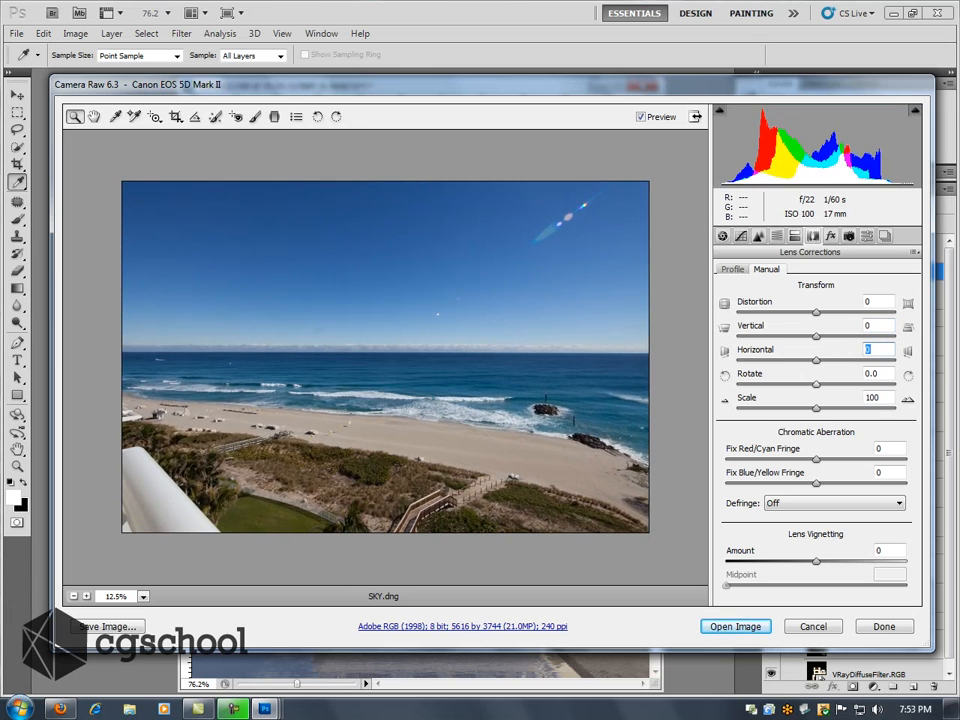
text(+1.5)
click(890, 550)
text(+63)
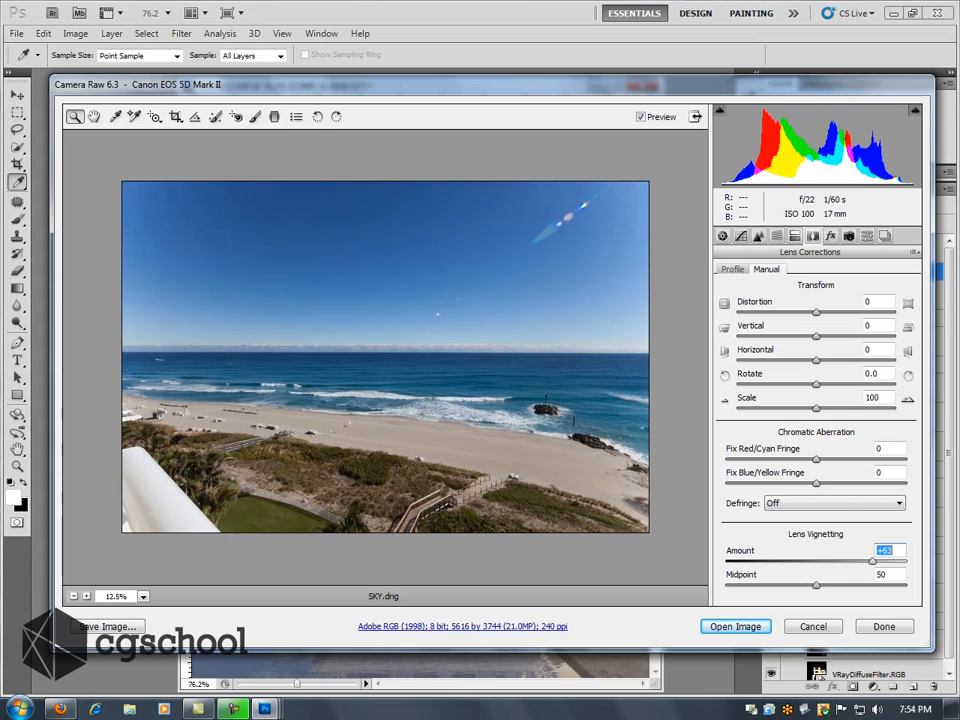
drag(882, 551, 917, 551)
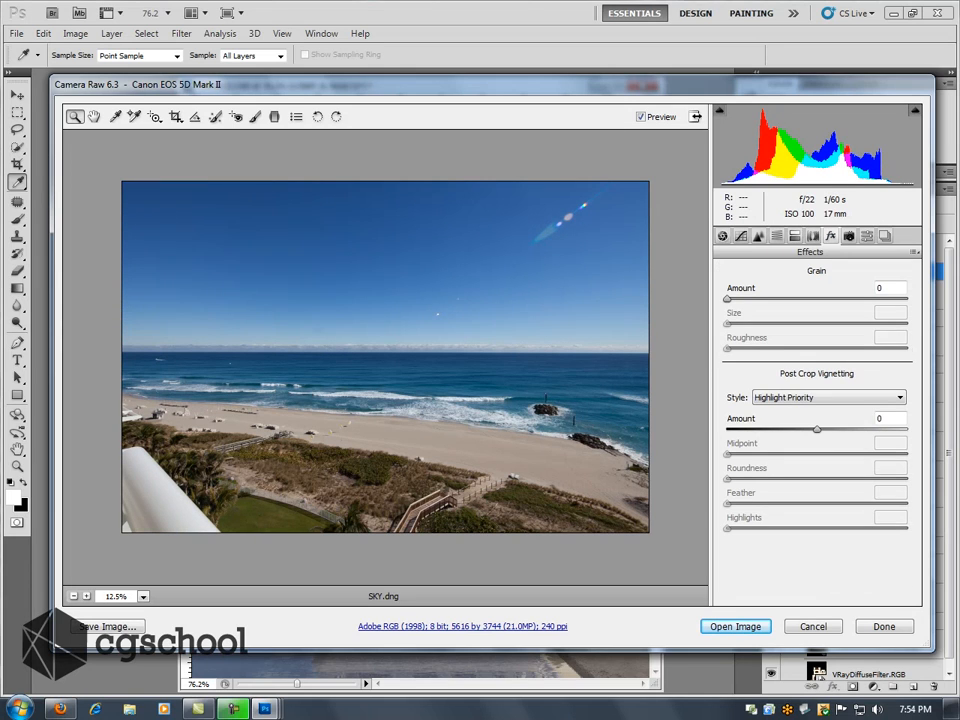
View the photo at 100%, try film grain, set Grain Amount back to 0, and show Presets.
click(144, 596)
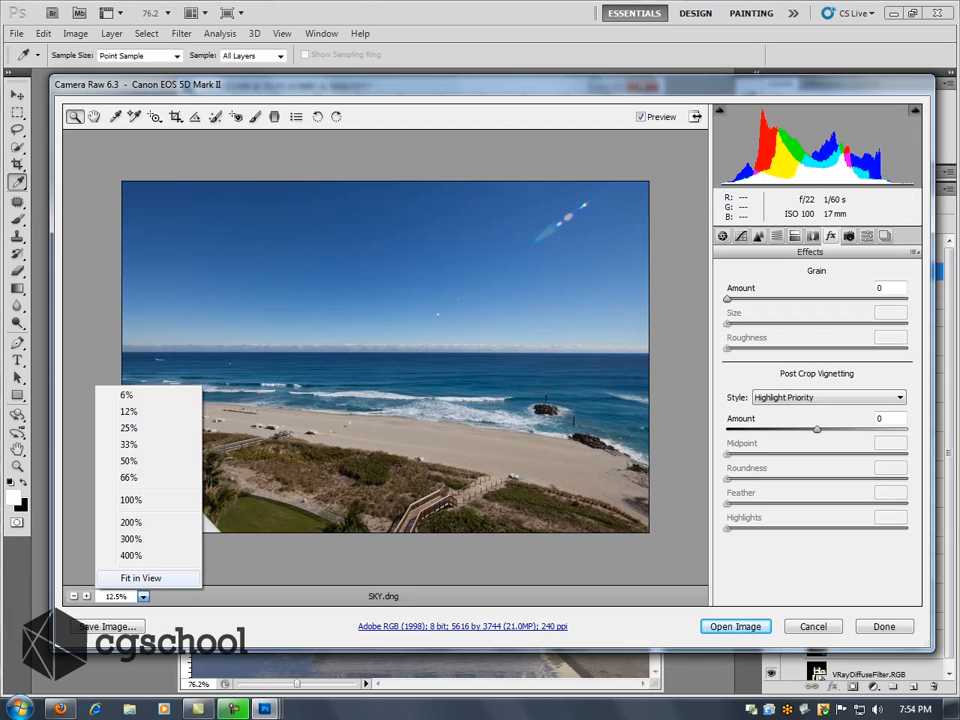
click(131, 499)
text(53)
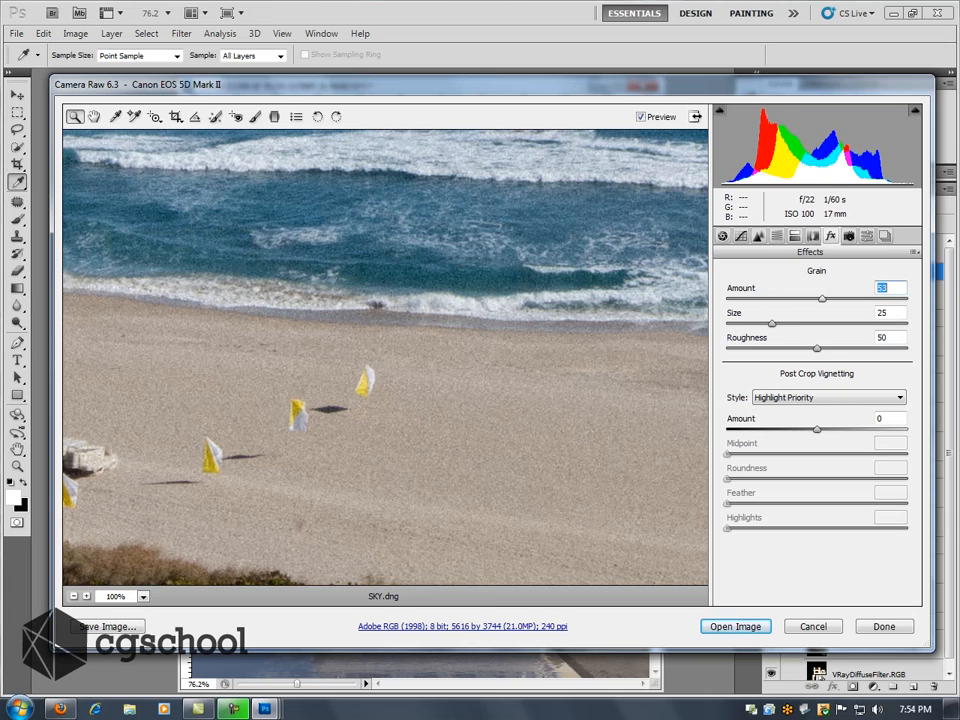
drag(821, 299, 905, 299)
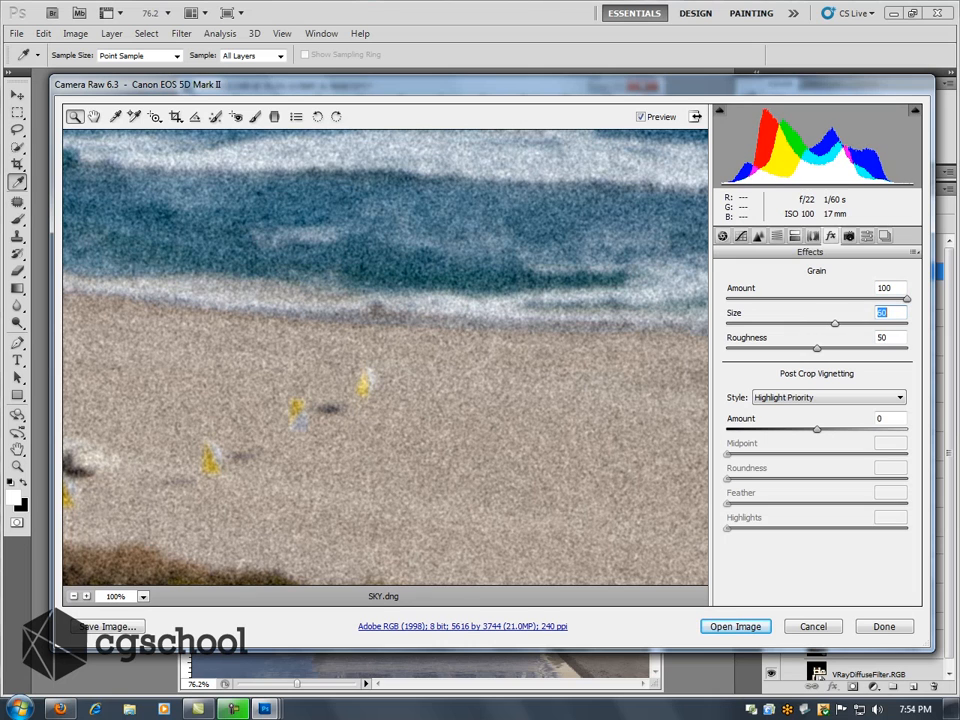
drag(835, 324, 850, 324)
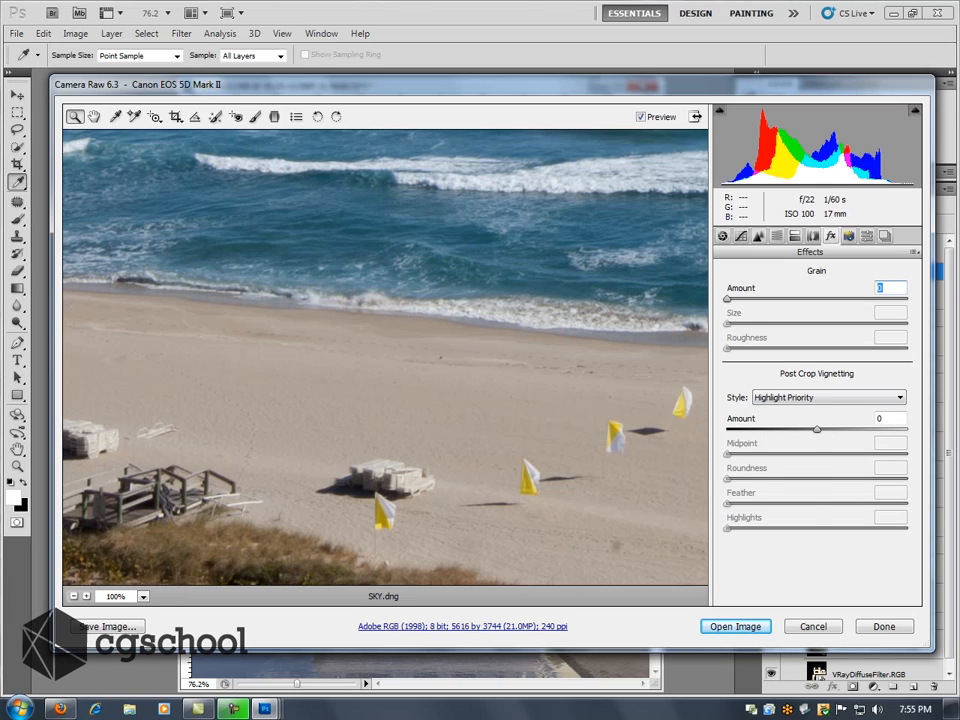
click(848, 236)
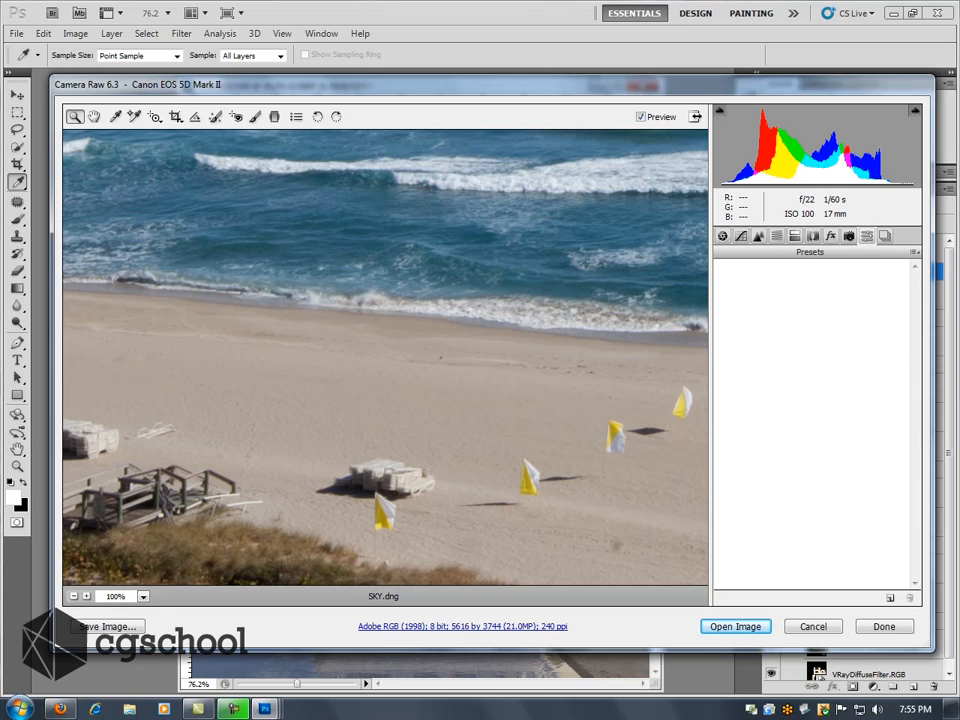
Check Snapshots, return to the fitted Basic view, and select the Graduated Filter tool.
click(884, 236)
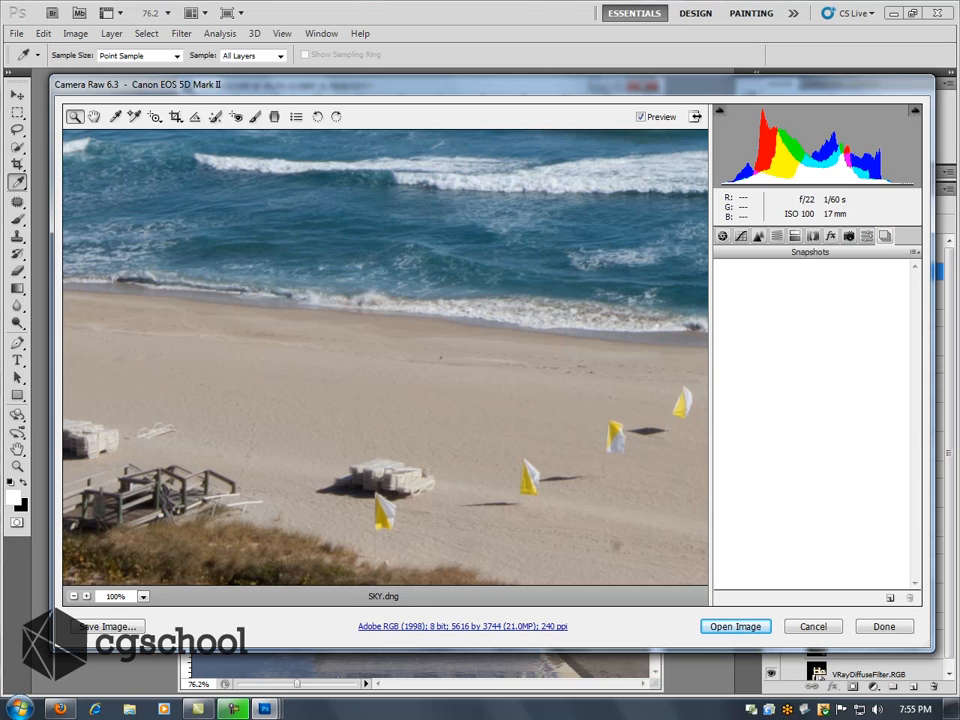
click(722, 236)
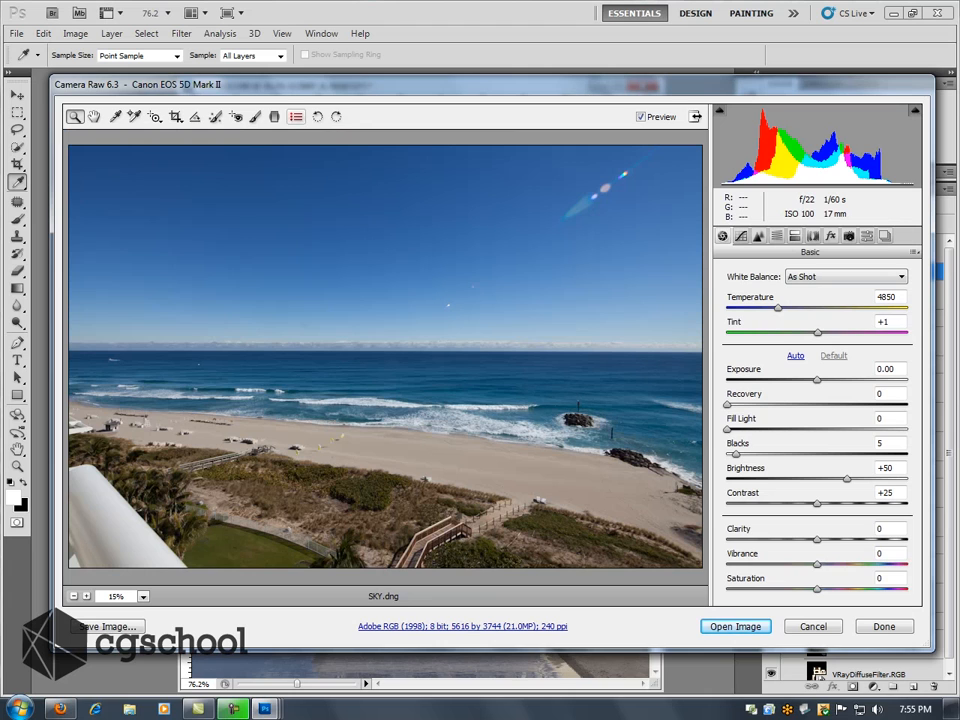
click(274, 117)
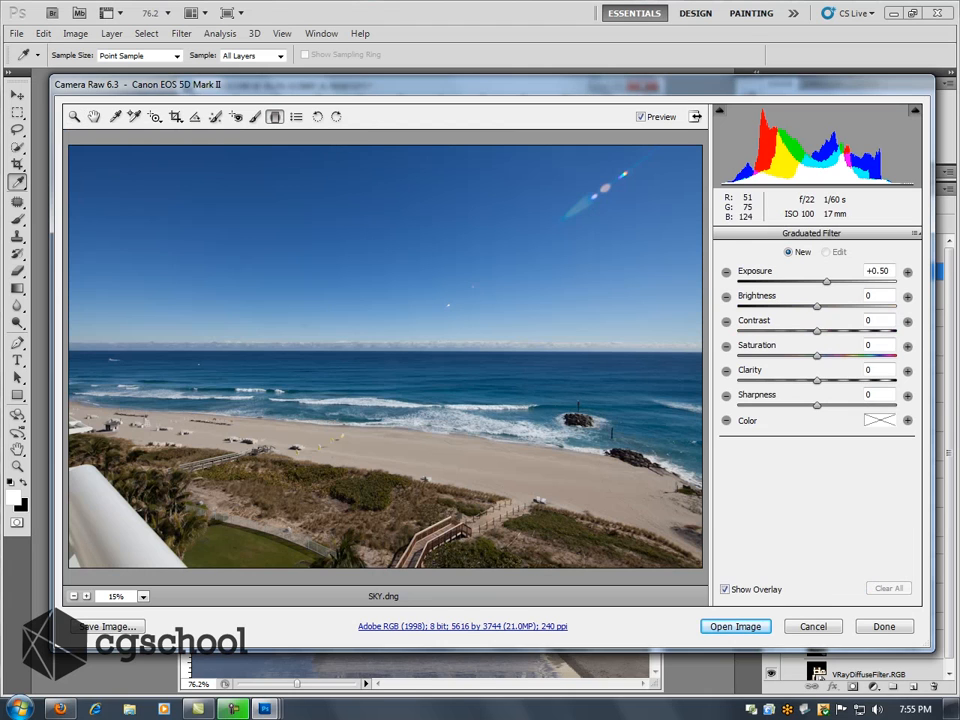
Draw a sky graduated filter with Exposure +1.85, Saturation +14 and a blue tint.
drag(370, 137, 364, 473)
text(+1.2)
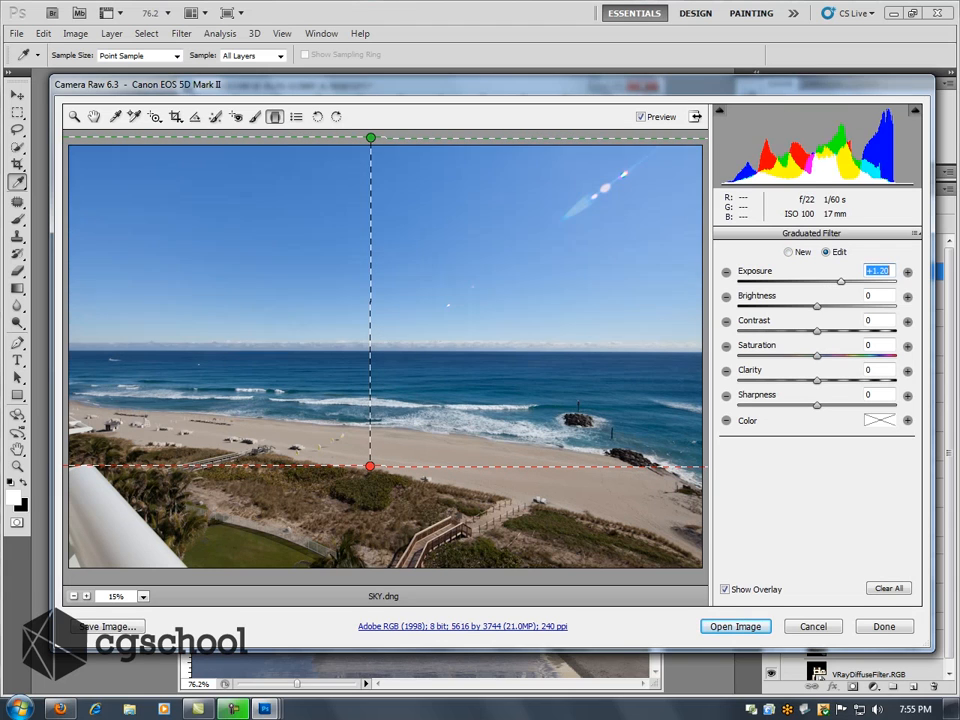
drag(840, 281, 852, 281)
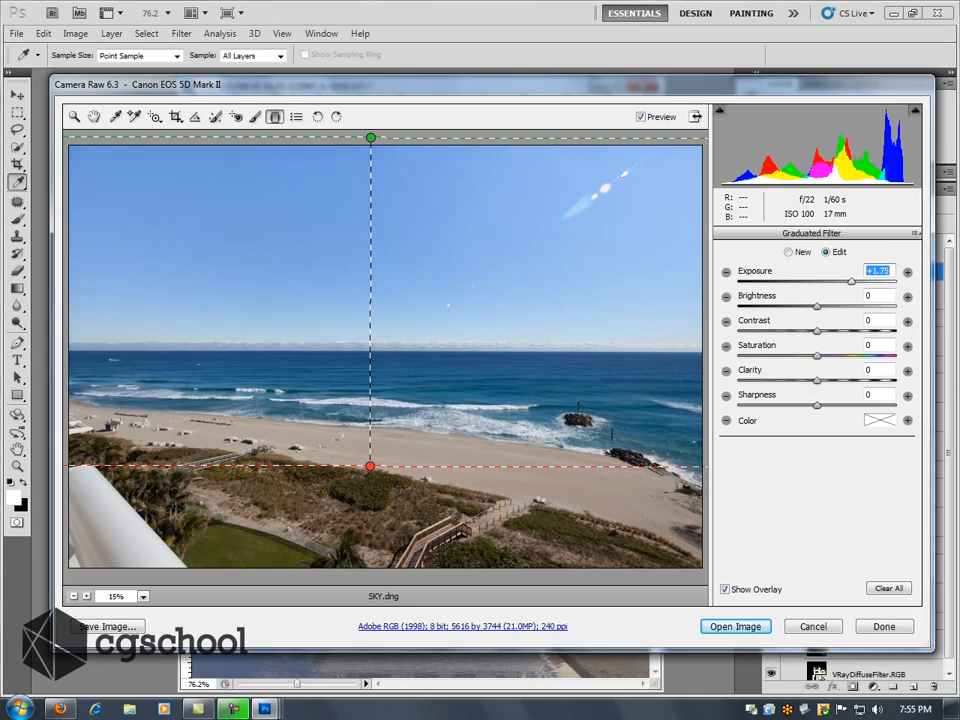
drag(818, 283, 853, 283)
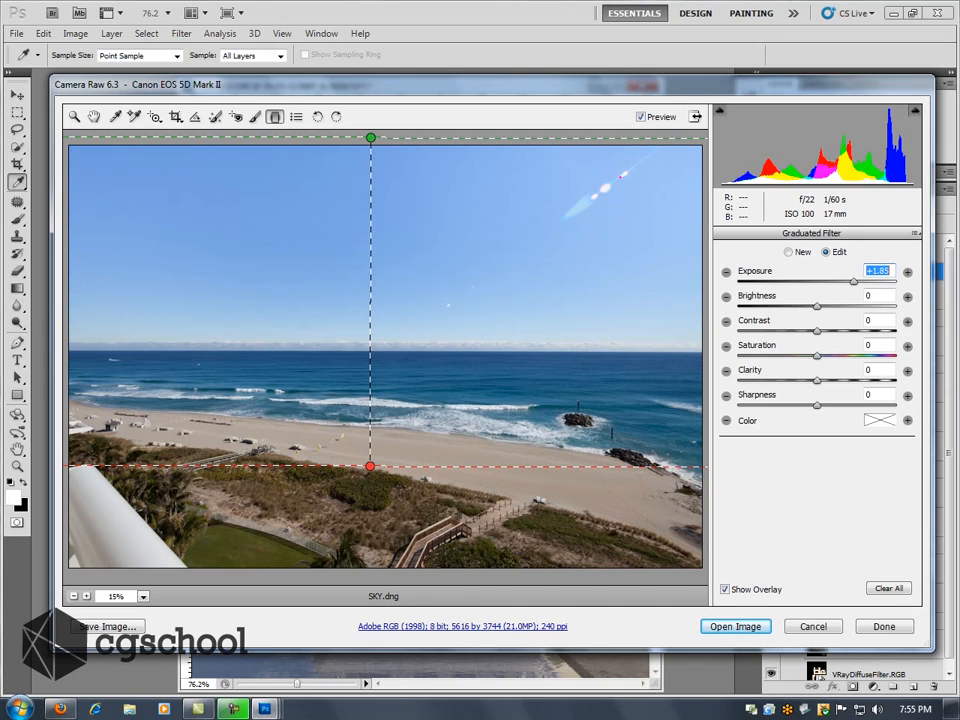
click(877, 345)
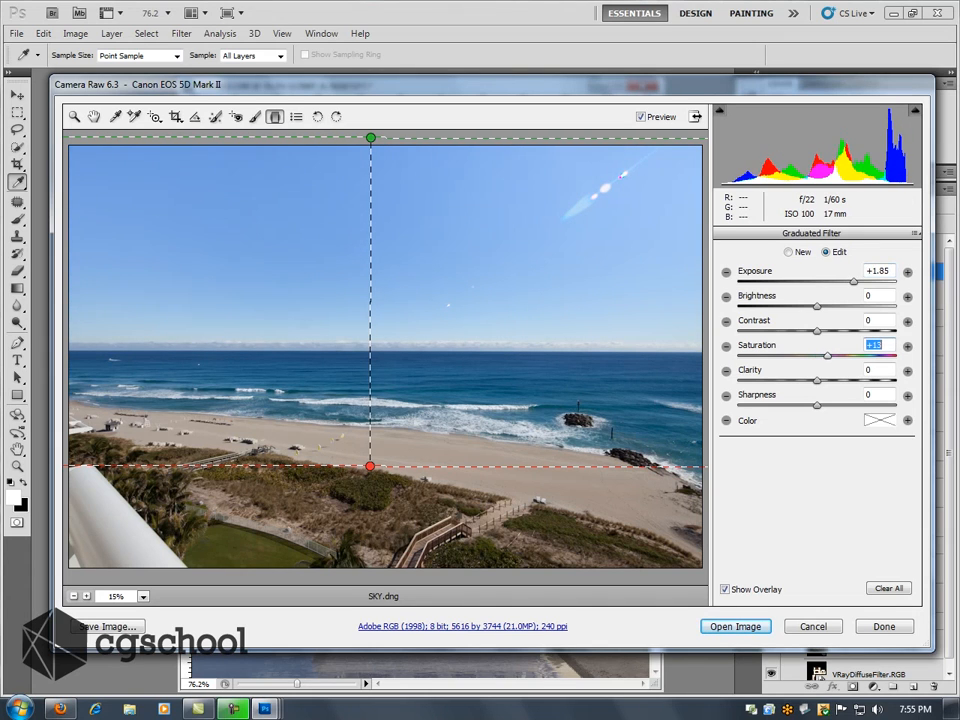
click(878, 420)
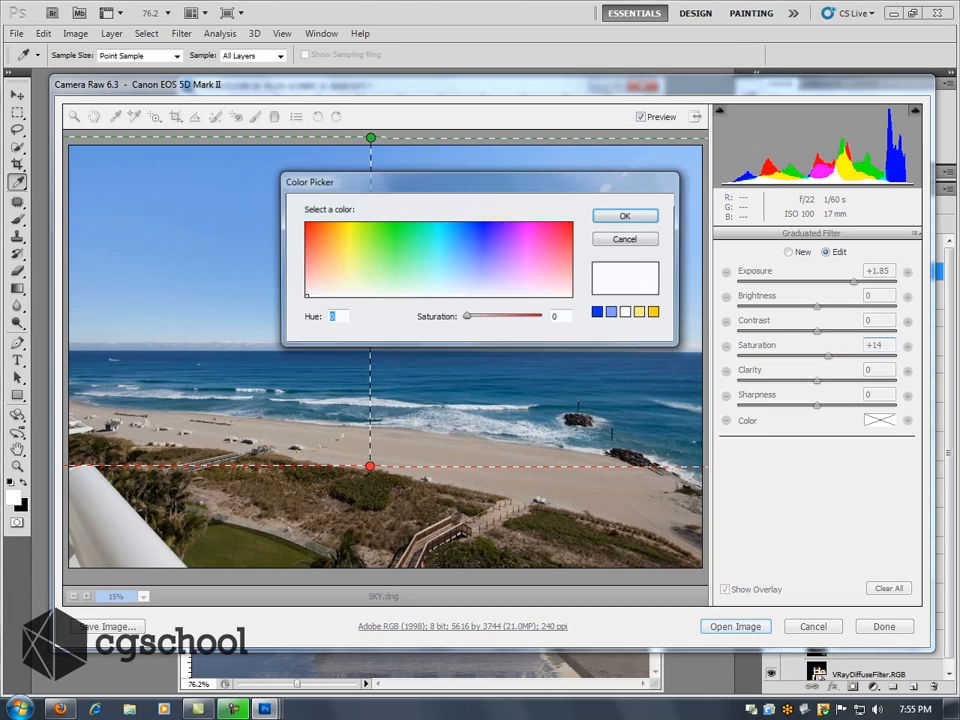
click(476, 222)
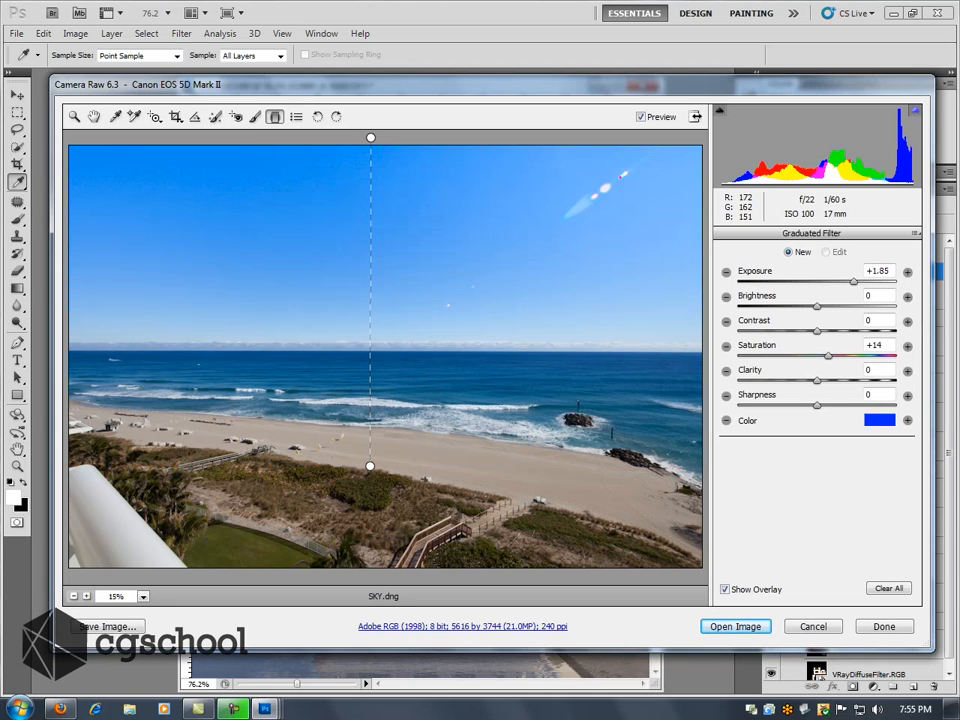
Redraw the gradient from the sky top to the horizon, then zoom into the sky.
drag(370, 465, 370, 412)
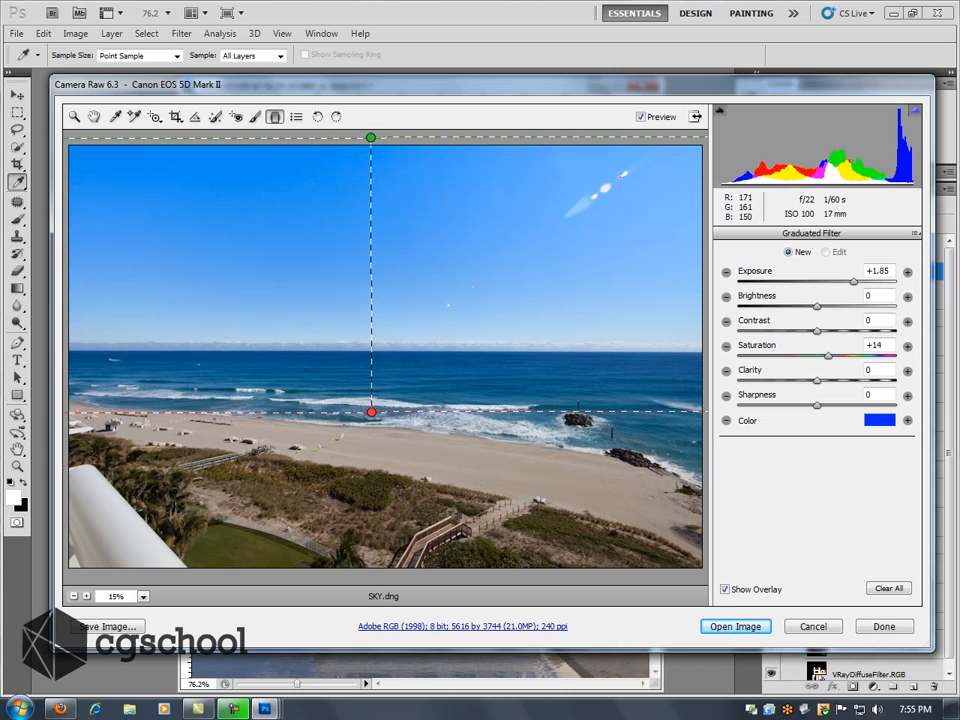
drag(370, 411, 378, 437)
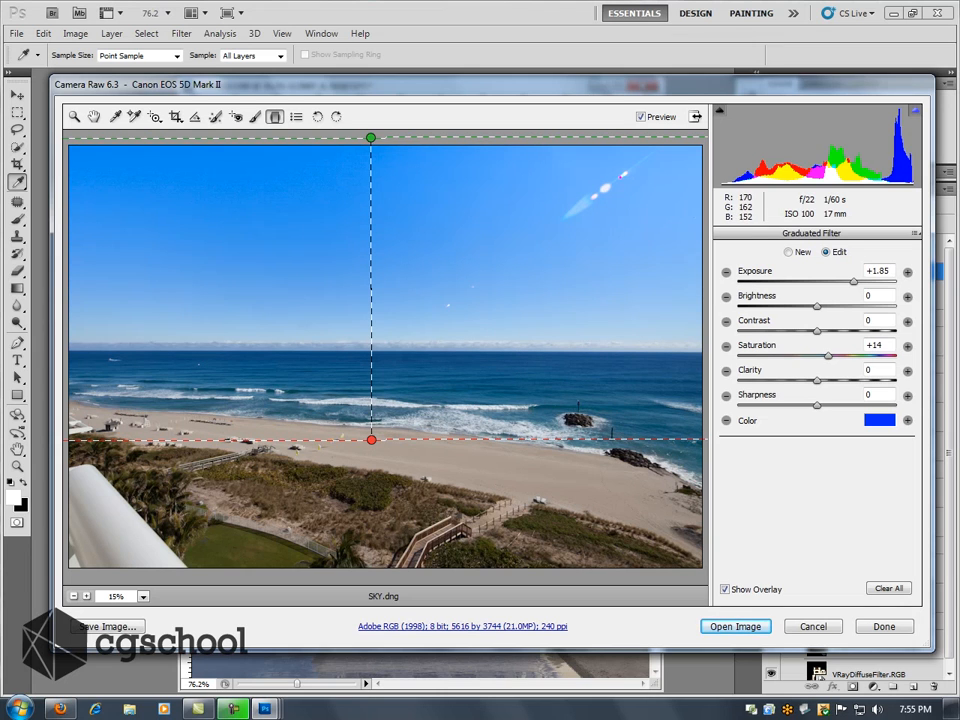
drag(371, 440, 375, 383)
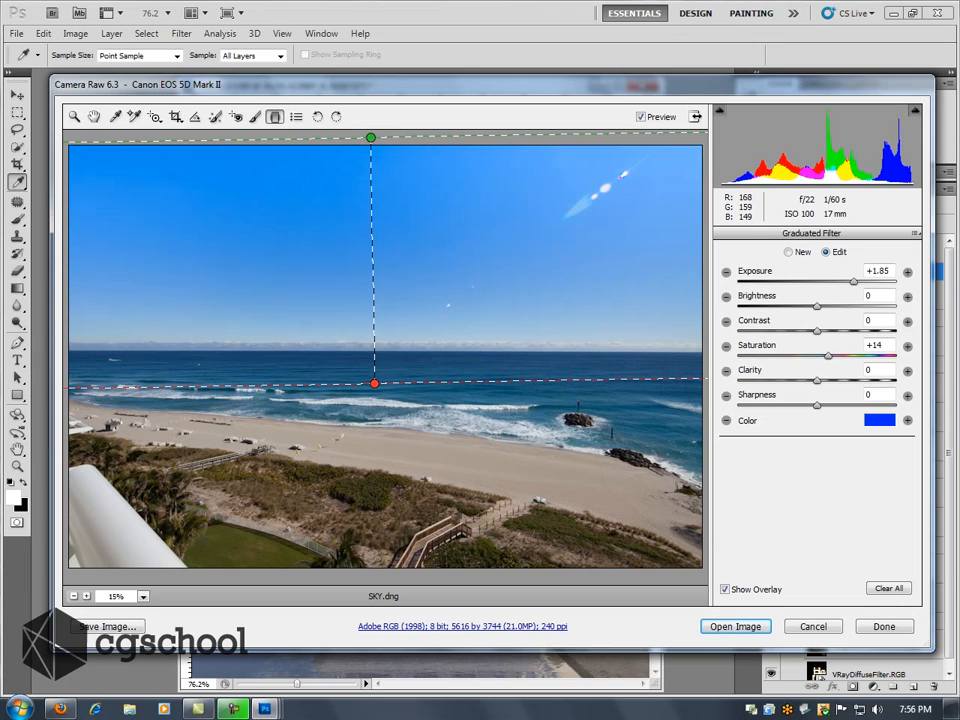
click(789, 251)
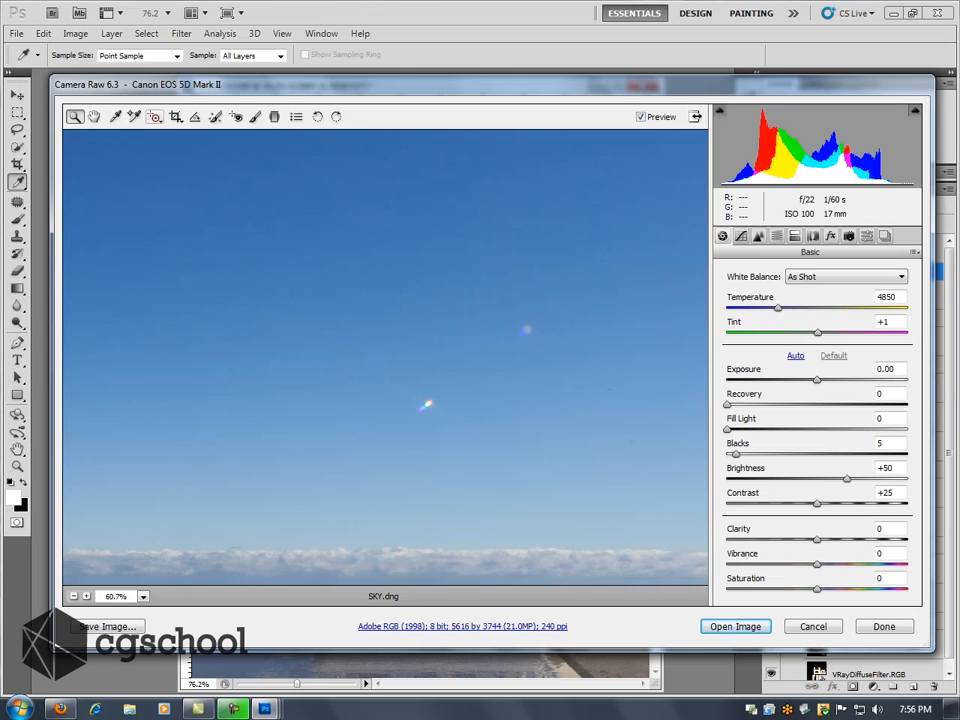
mouse_move(215, 117)
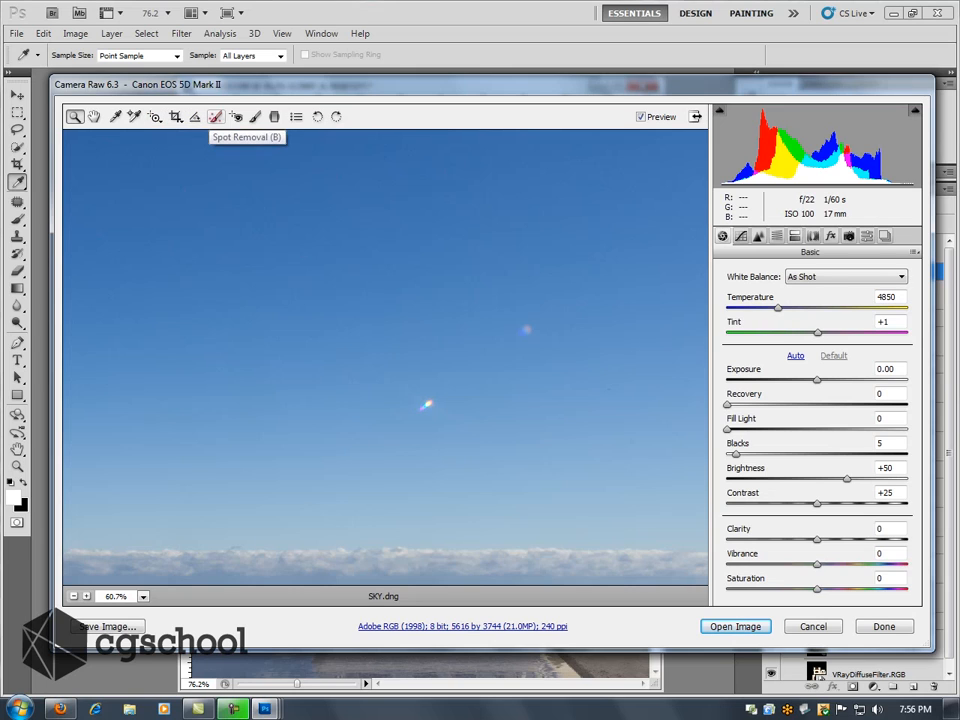
Heal the bright sky specks with Spot Removal, then return to the Hand tool.
click(216, 117)
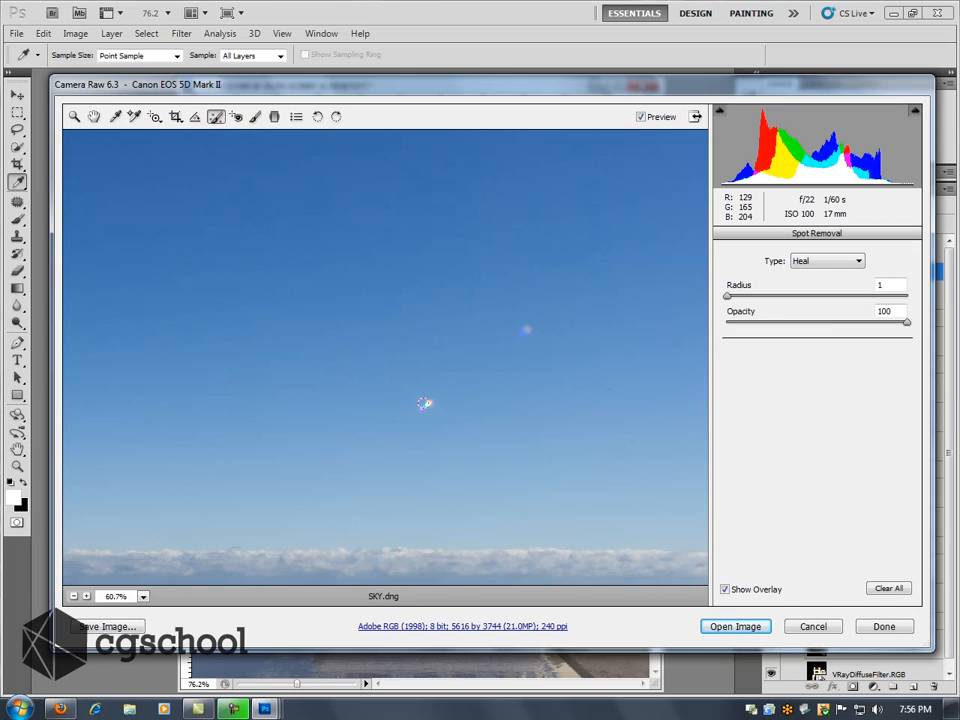
click(424, 403)
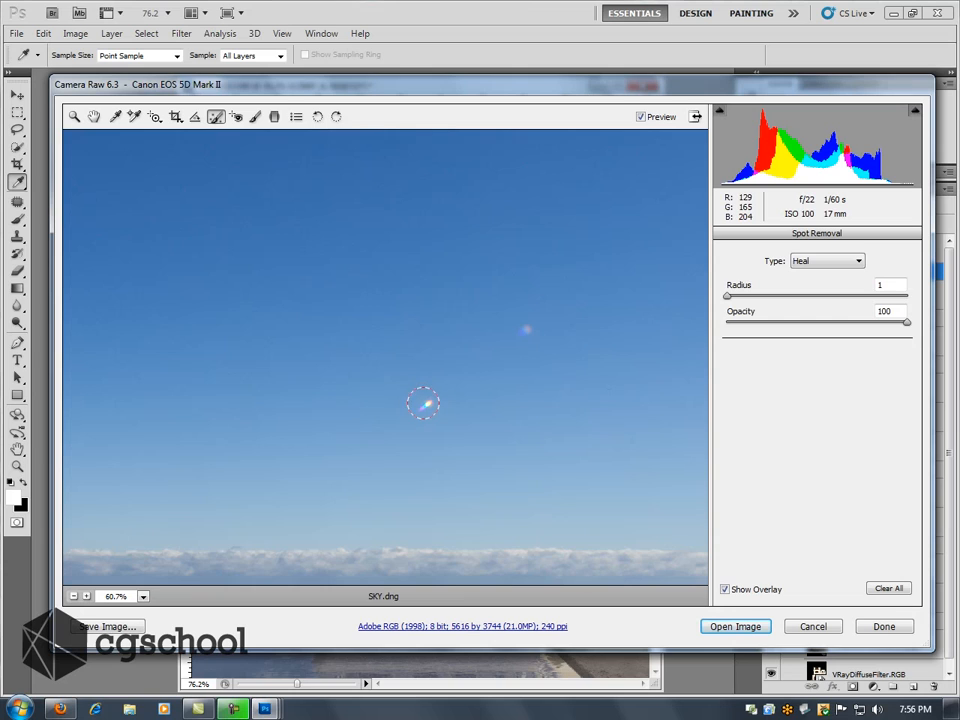
drag(423, 403, 460, 403)
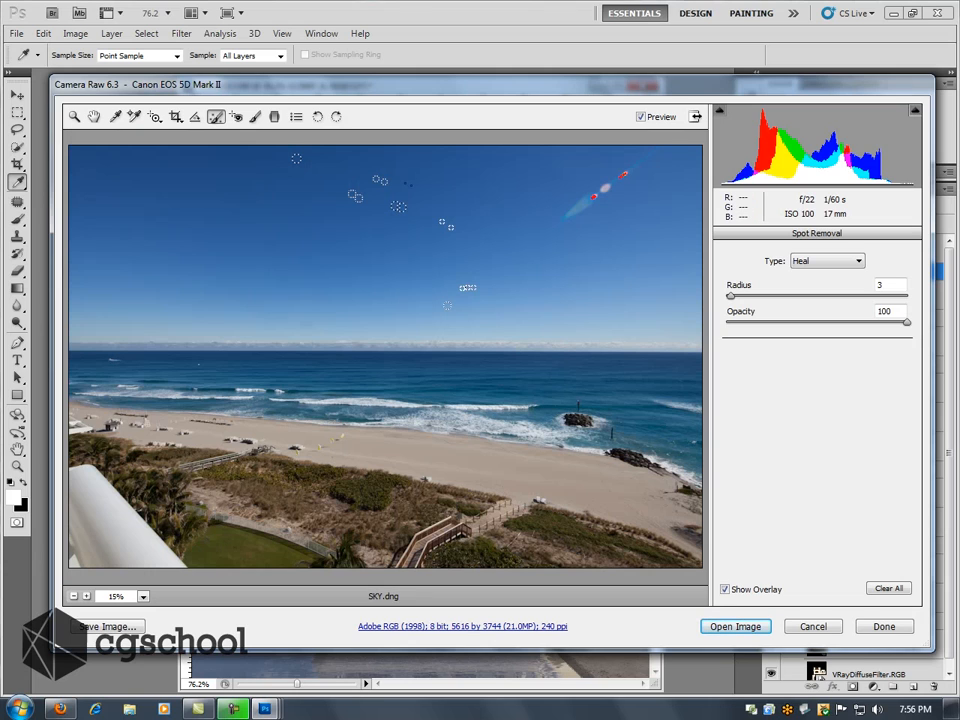
click(610, 190)
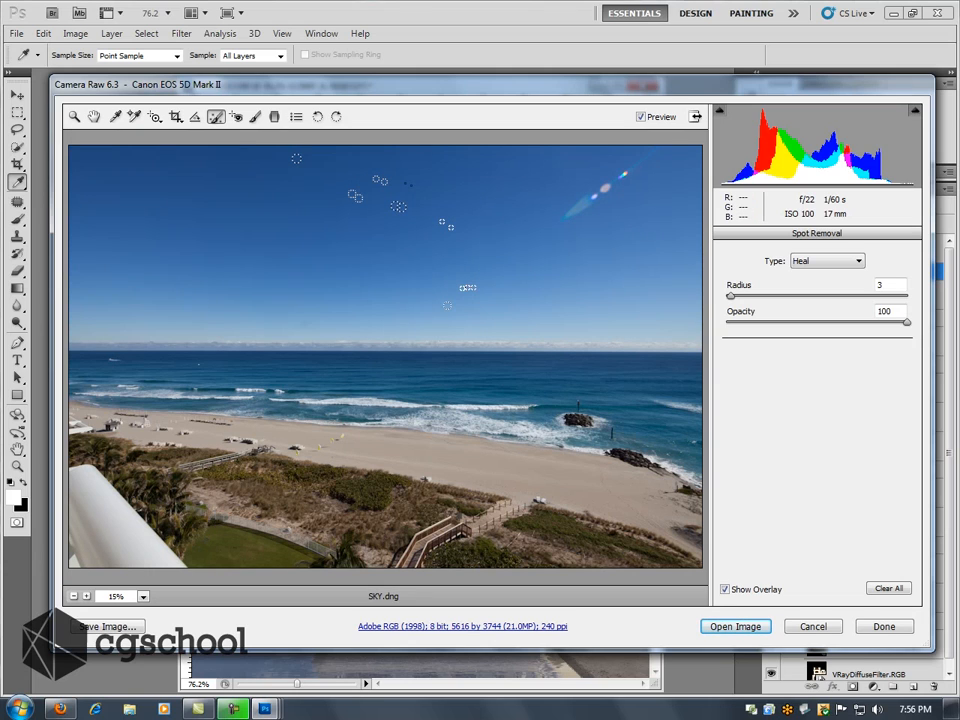
click(93, 116)
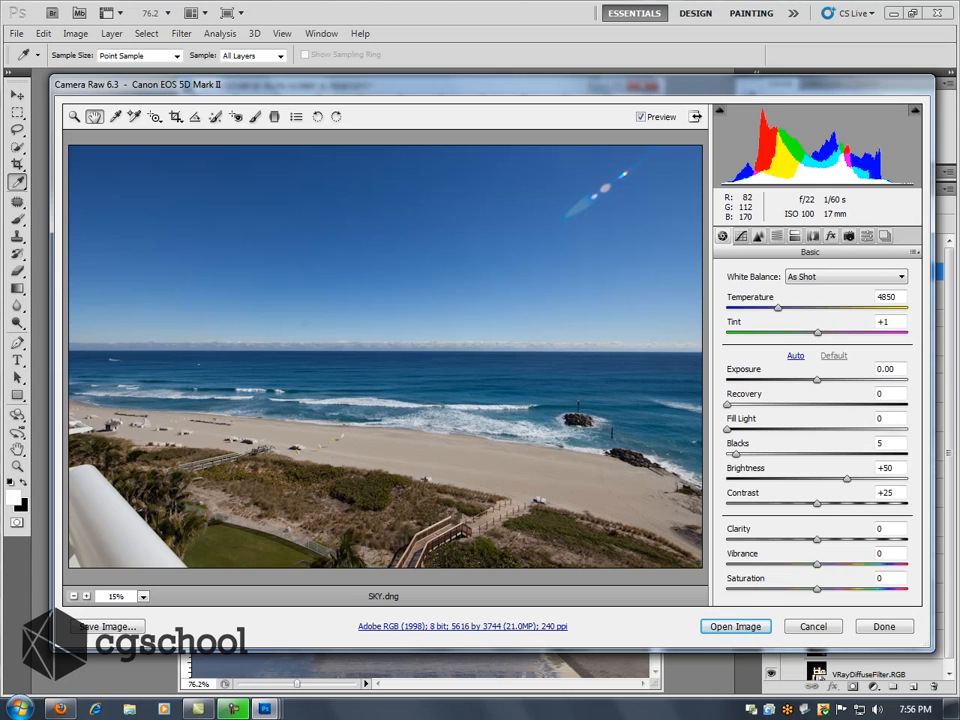